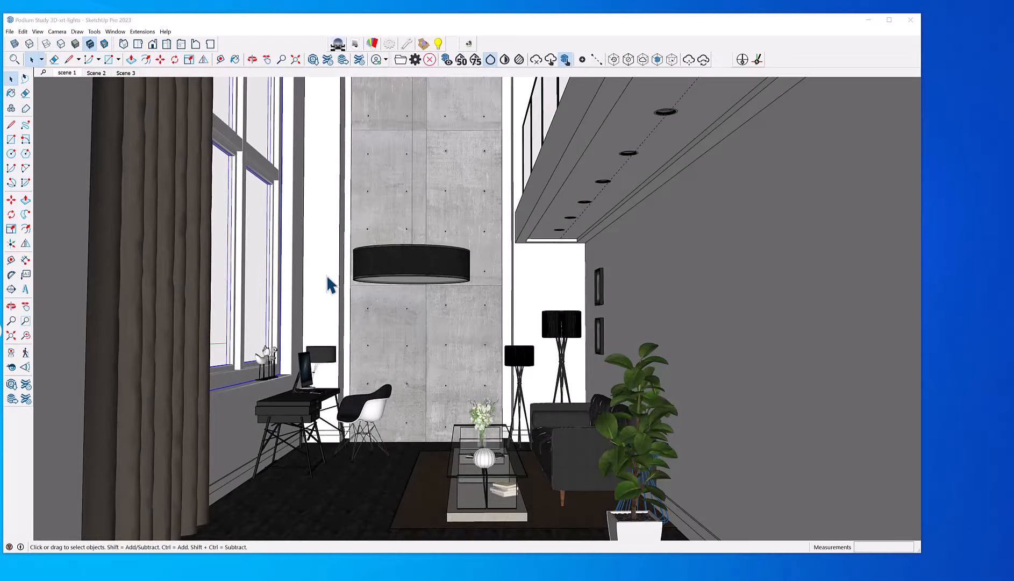
mouse_move(388, 362)
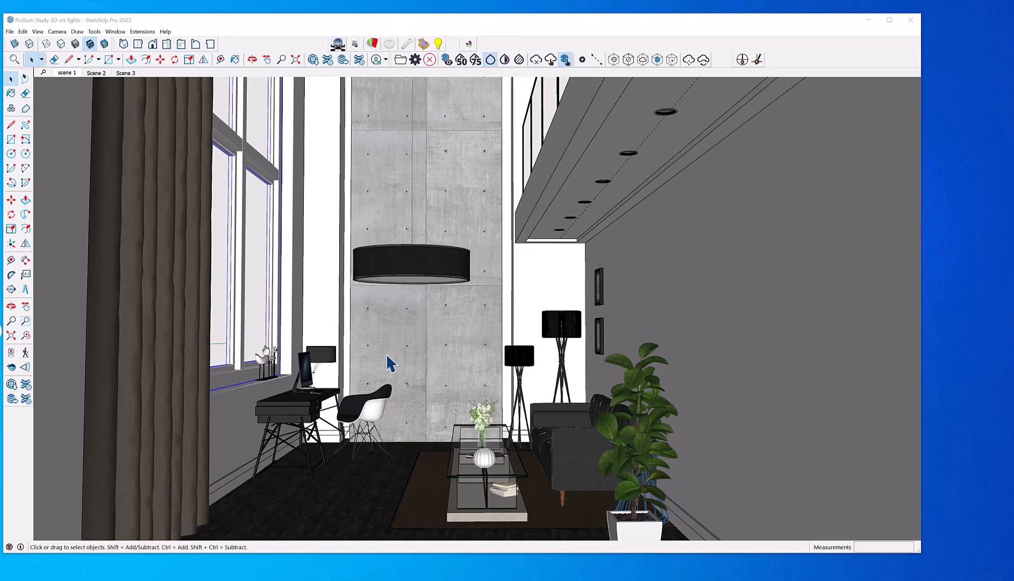
mouse_move(359, 513)
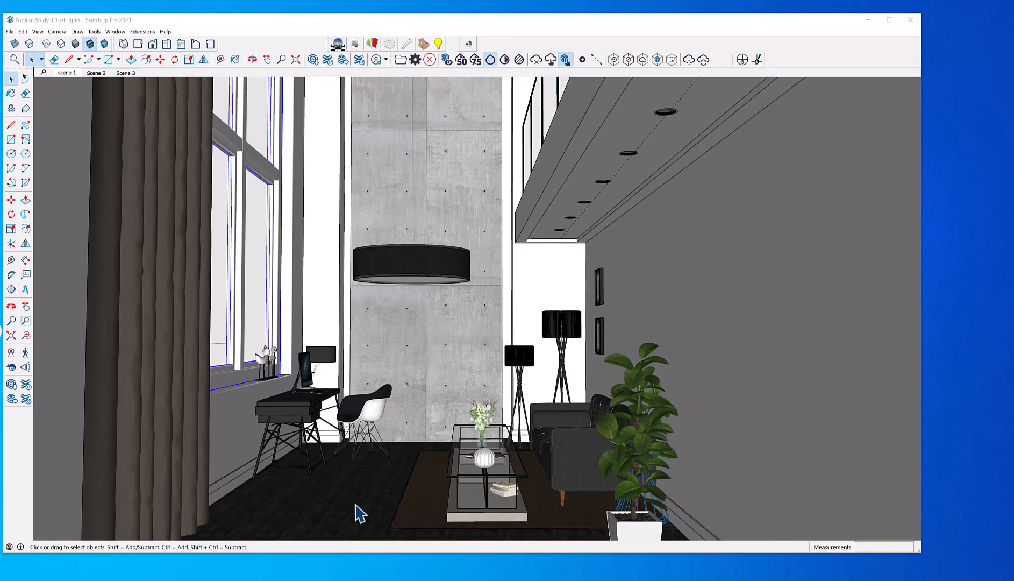
mouse_move(361, 492)
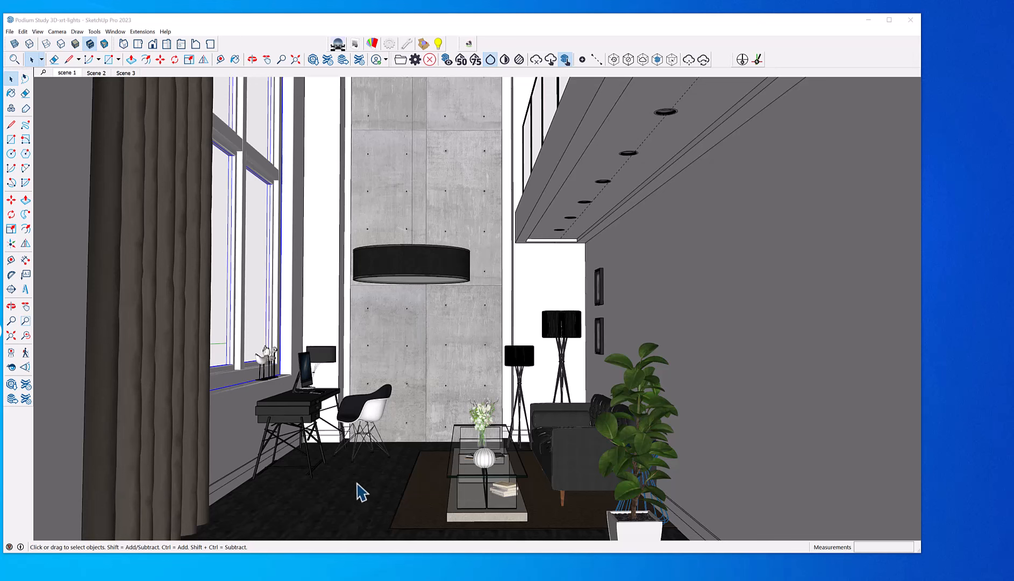
mouse_move(440, 363)
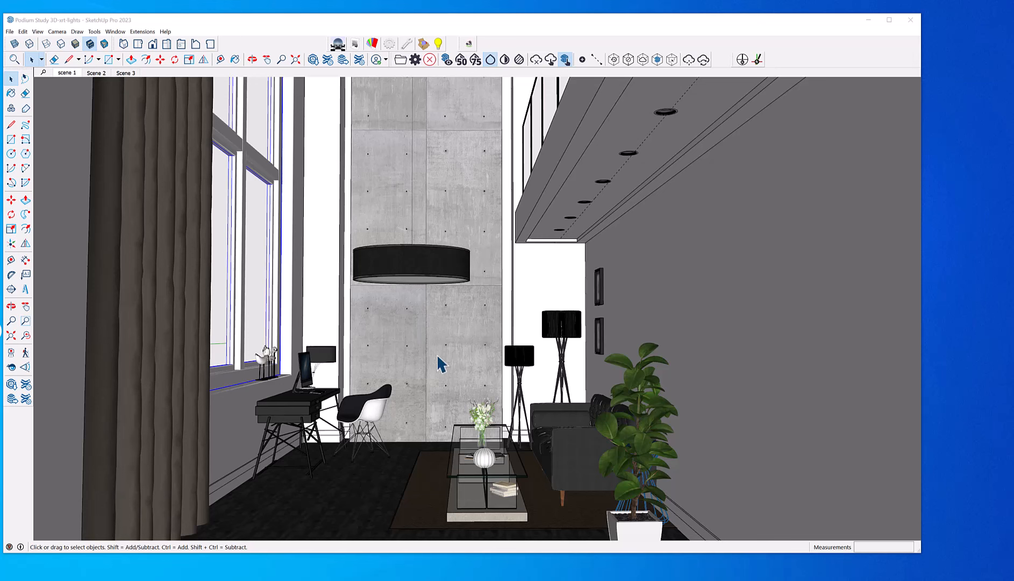
mouse_move(440, 382)
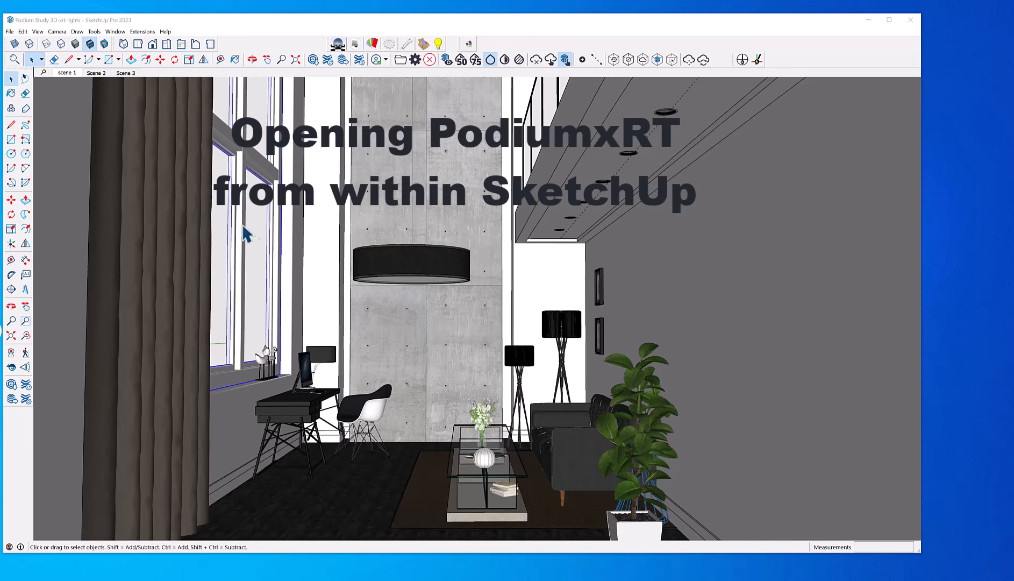
mouse_move(250, 268)
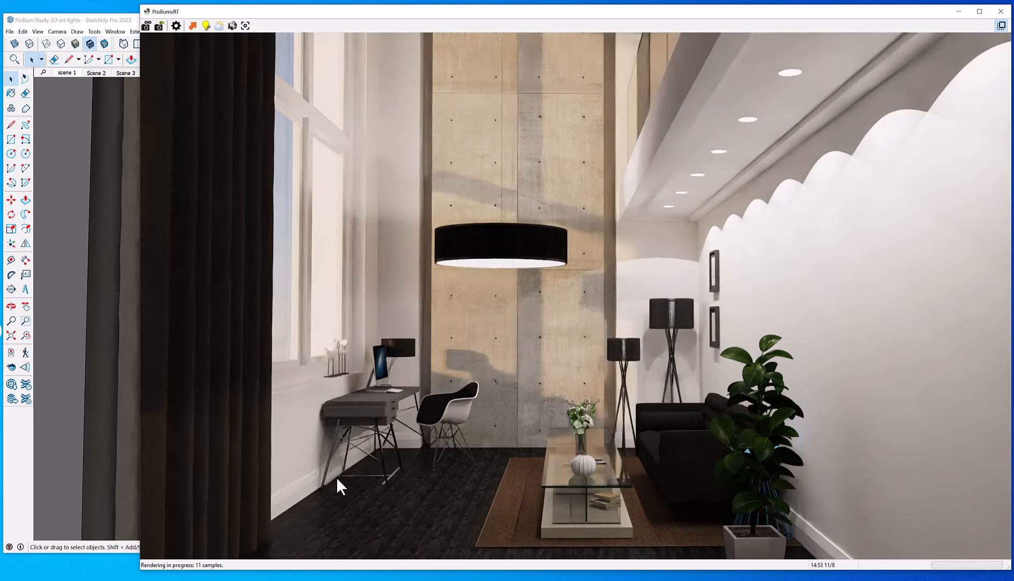
mouse_move(530, 389)
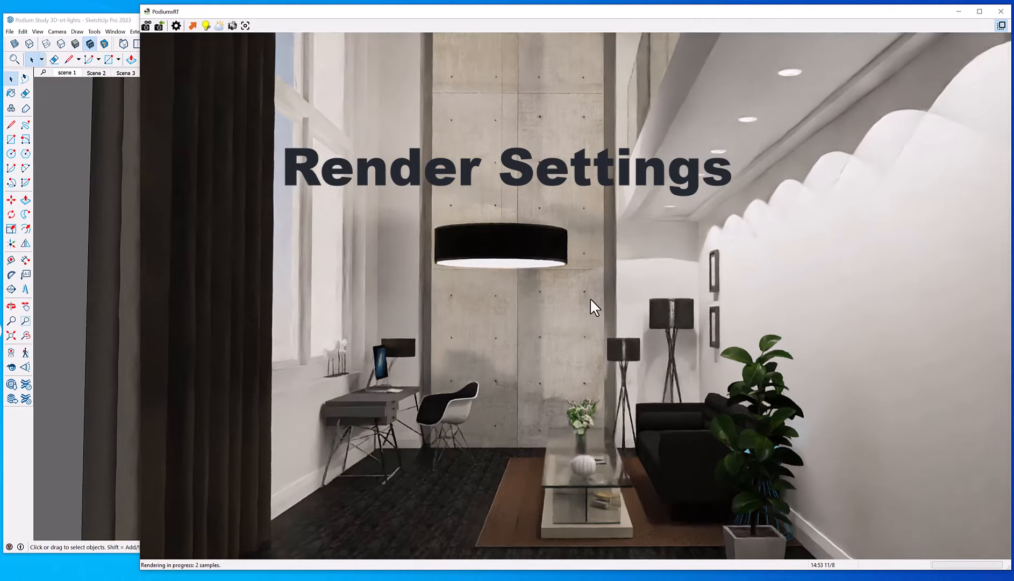
mouse_move(588, 275)
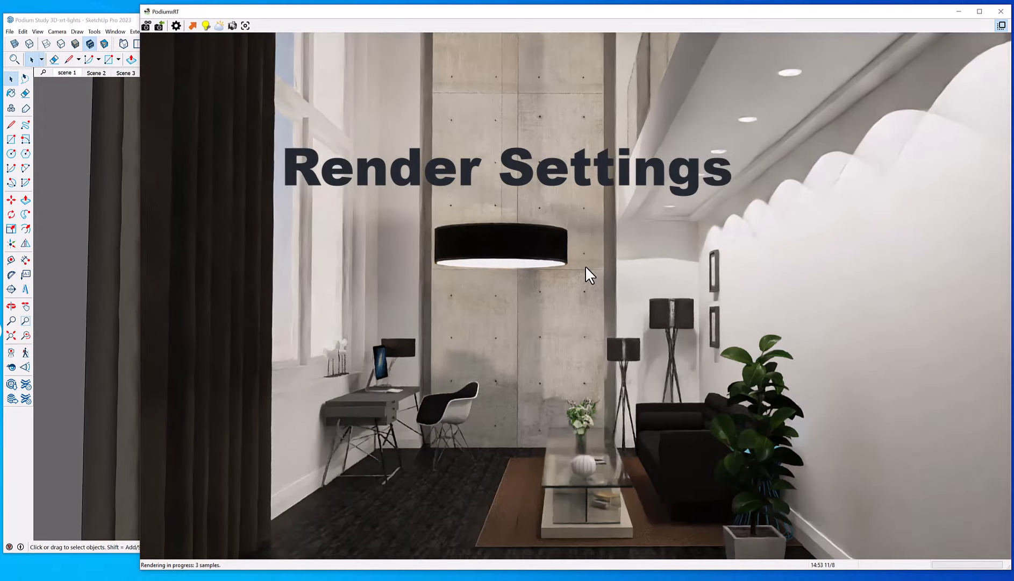
mouse_move(557, 288)
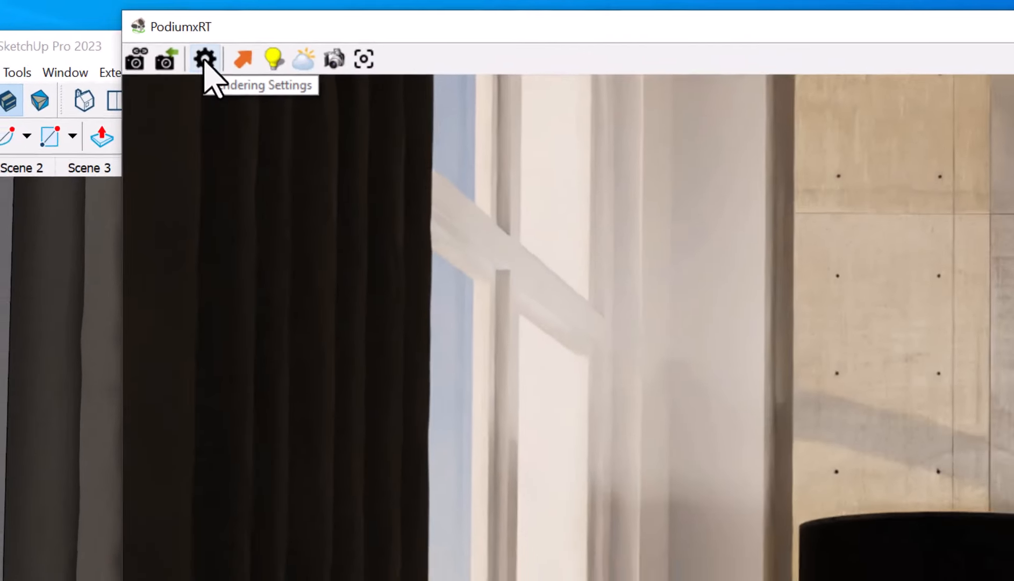
- Lower the Samples stopping value to 15 in Rendering Settings and confirm
left_click(206, 58)
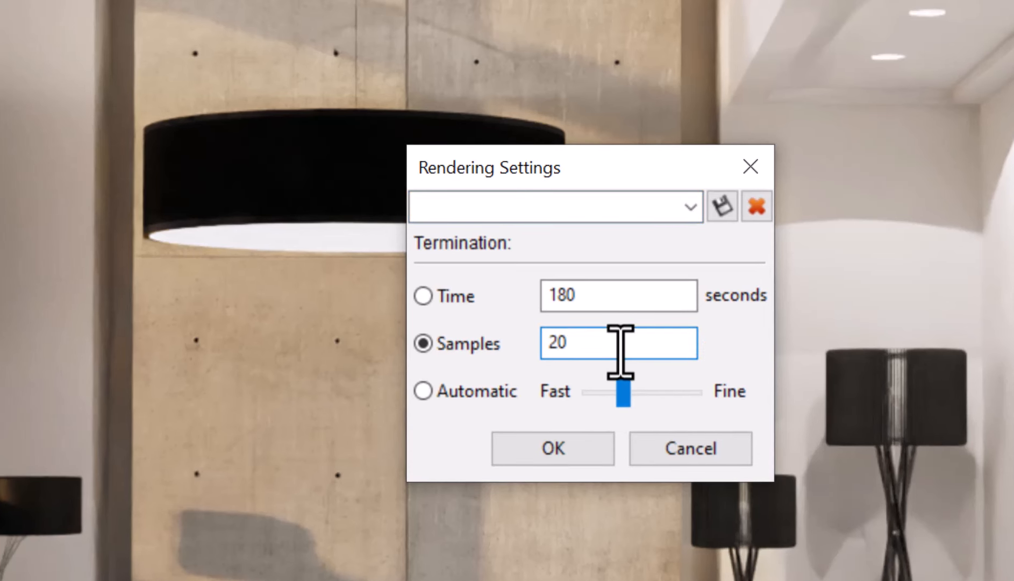
type("3")
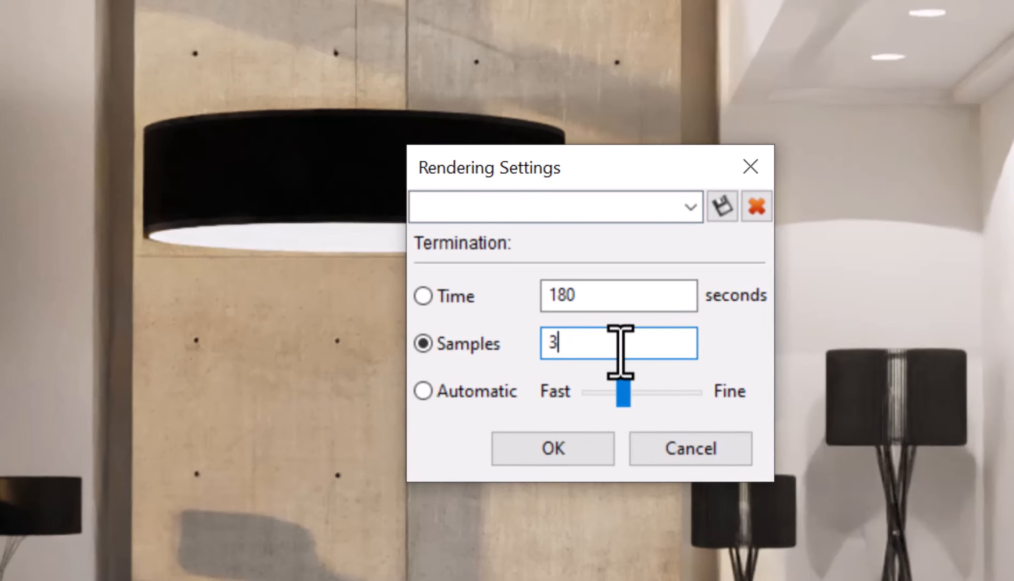
type("0")
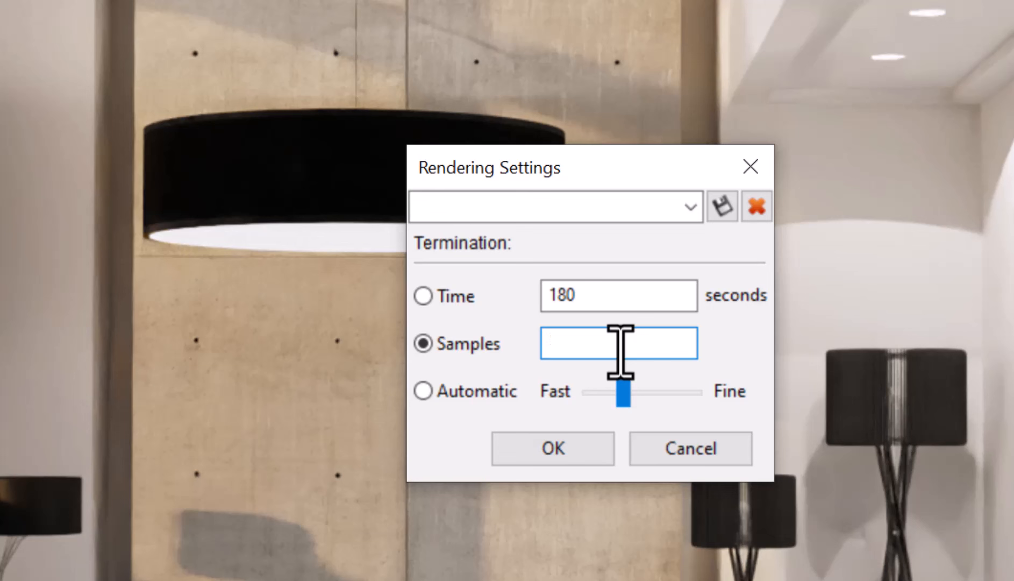
type("20")
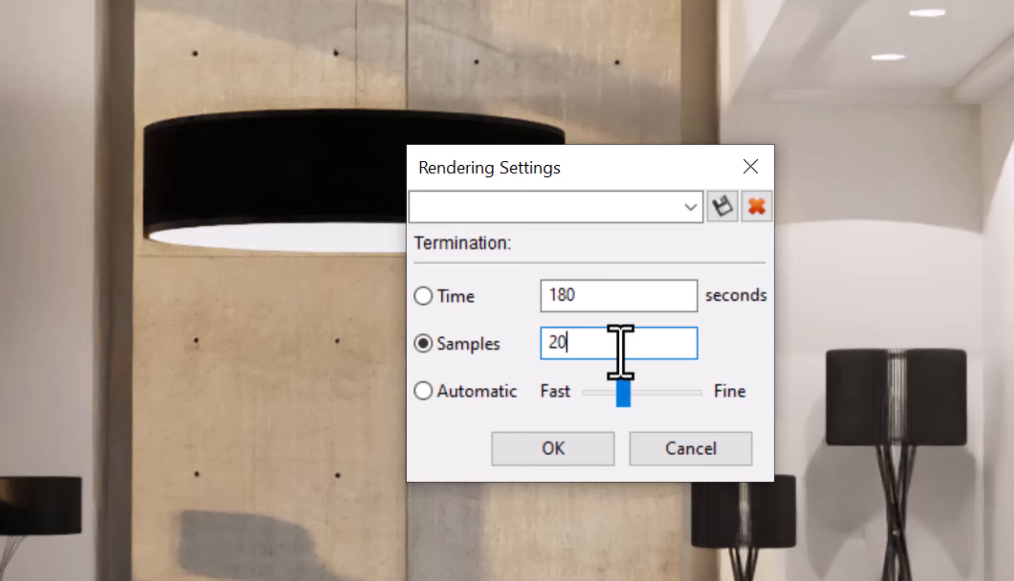
mouse_move(682, 504)
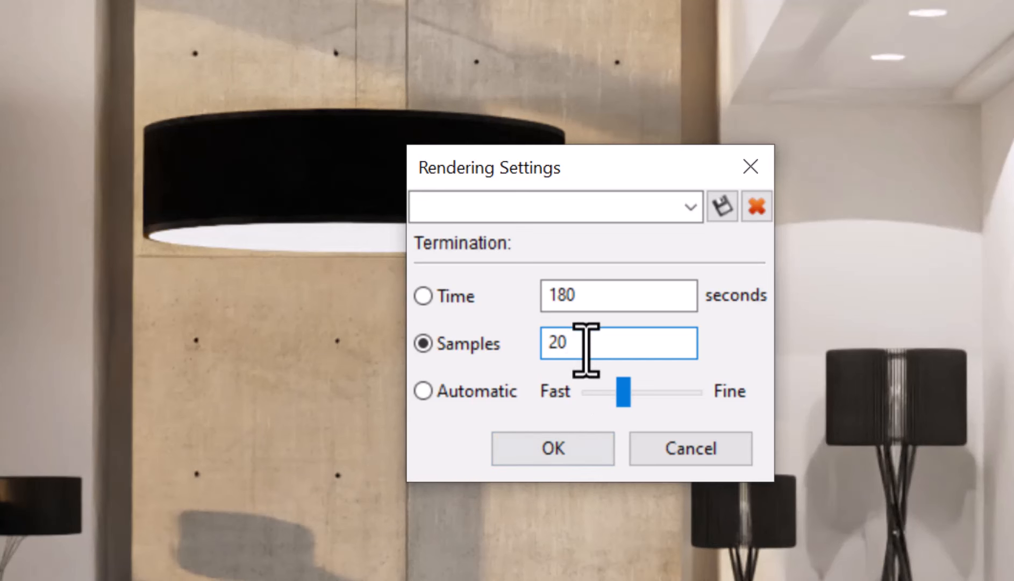
type("1")
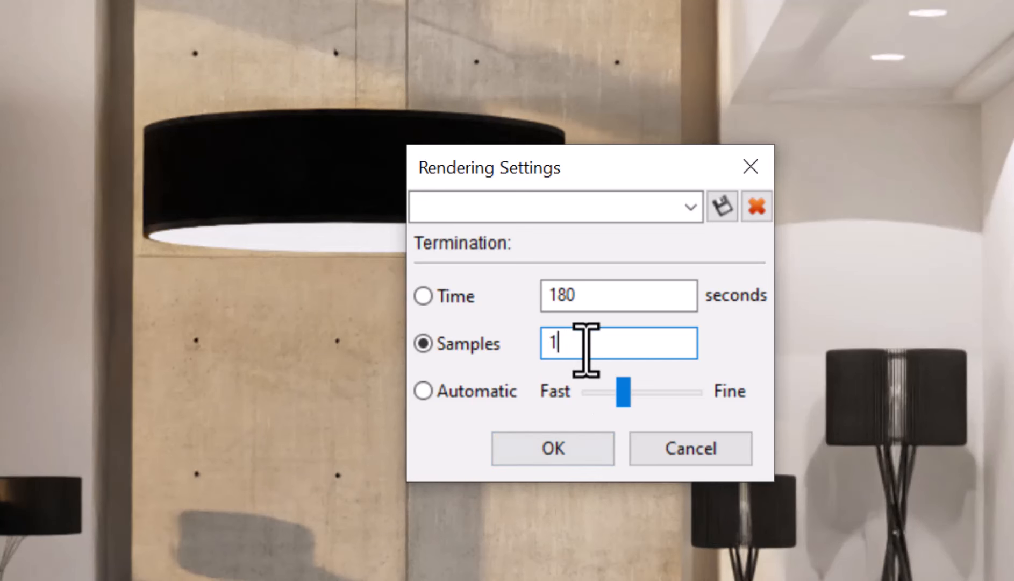
type("5")
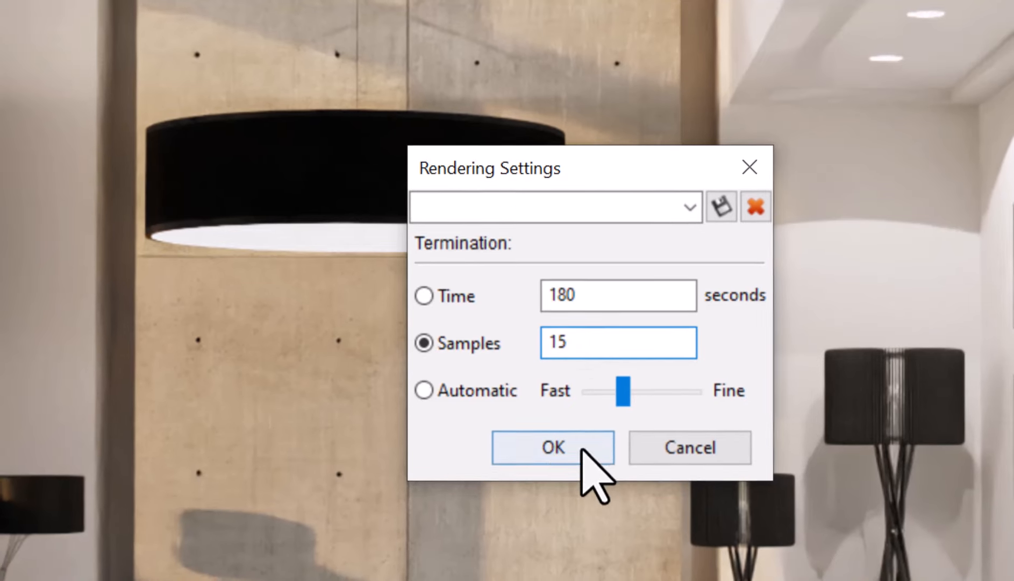
left_click(551, 448)
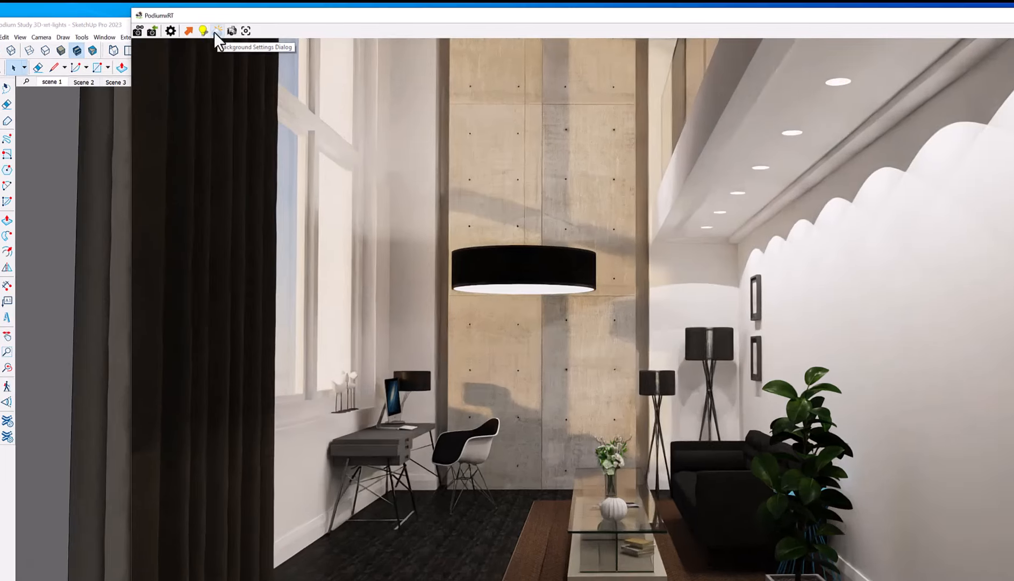
- Reset lighting and tone to defaults, test the intensity sliders, then reset all again to 1.0
left_click(209, 21)
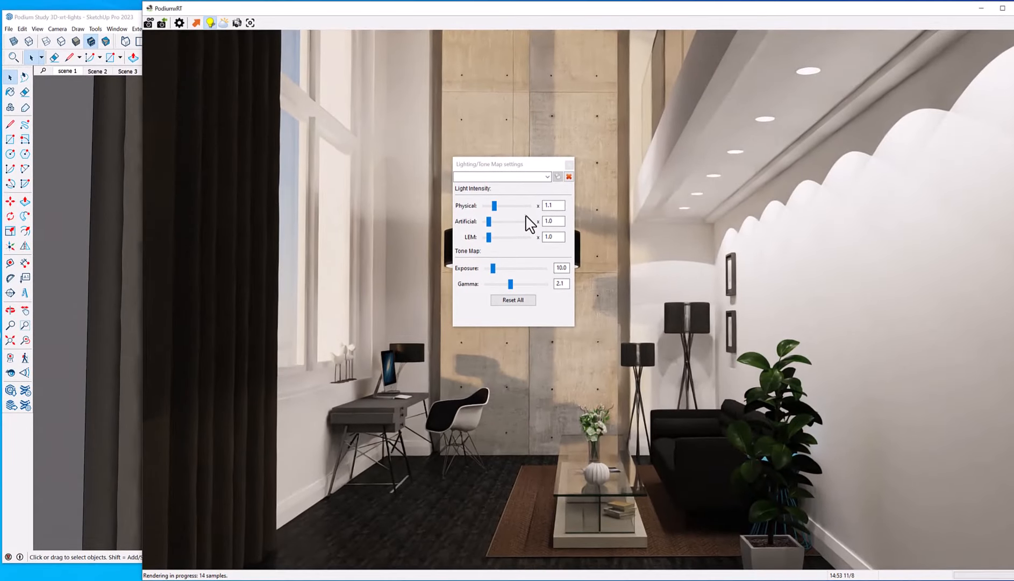
left_click(513, 299)
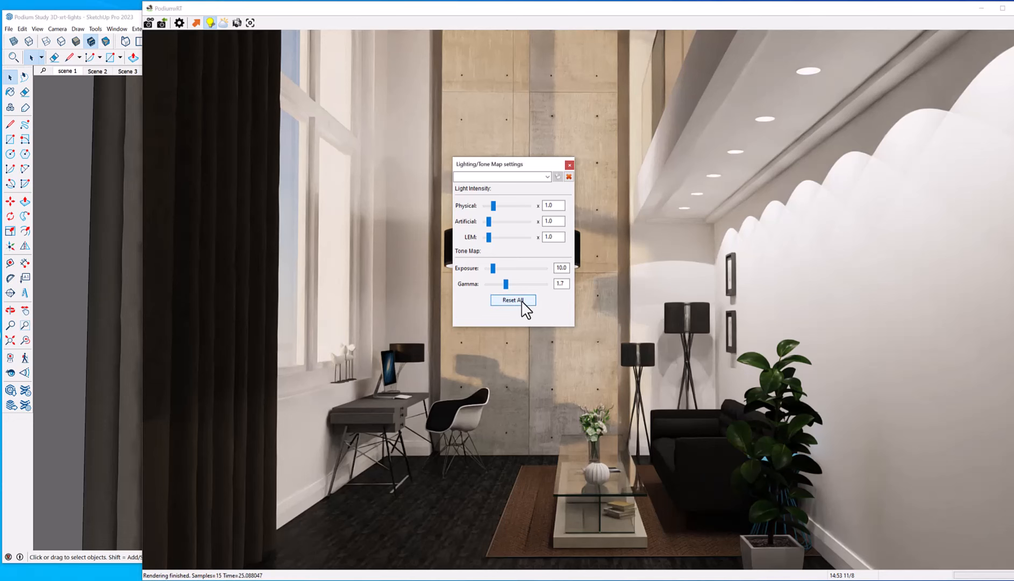
left_click(512, 299)
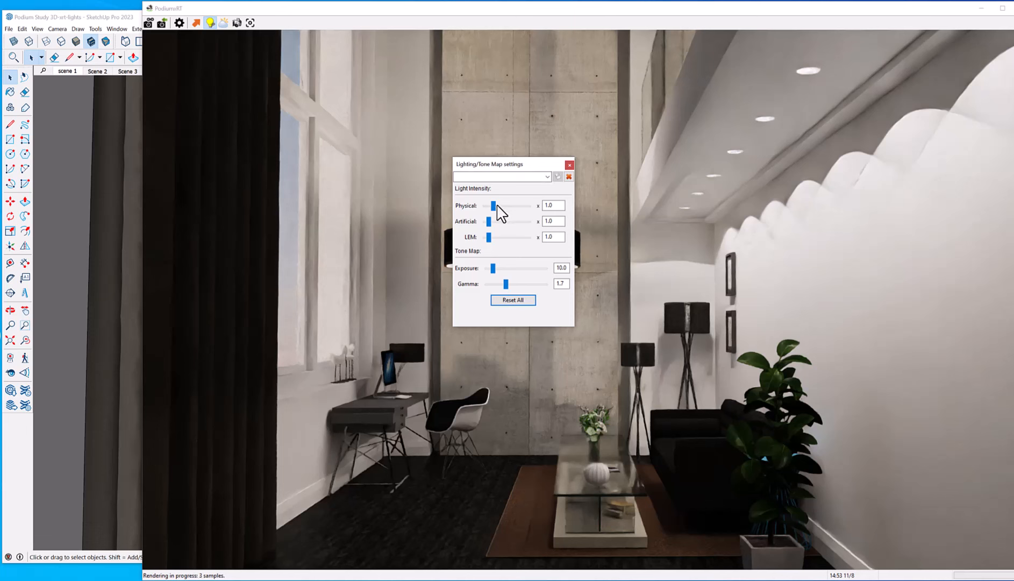
left_click_drag(483, 206, 489, 205)
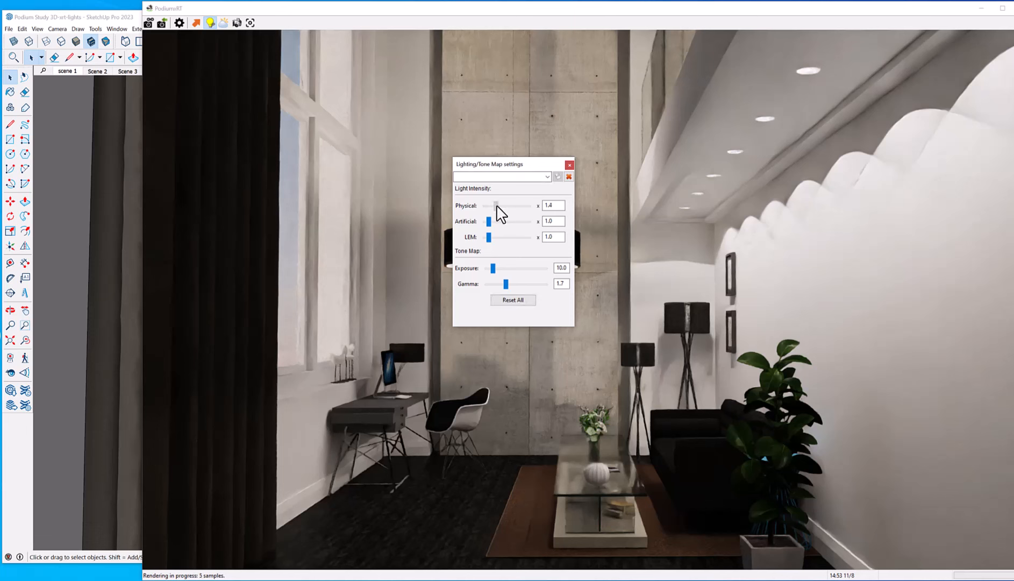
left_click_drag(497, 205, 501, 205)
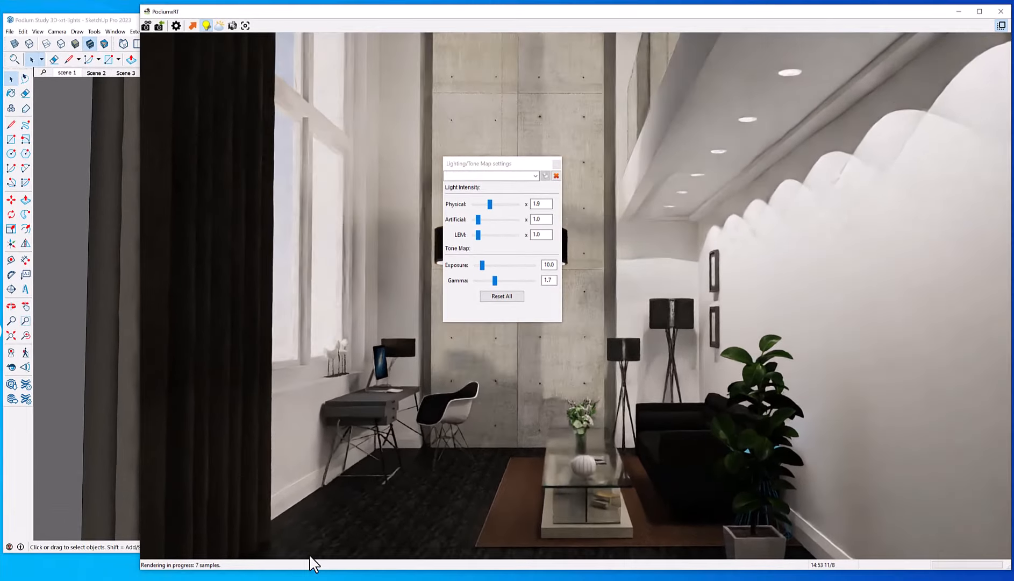
mouse_move(382, 530)
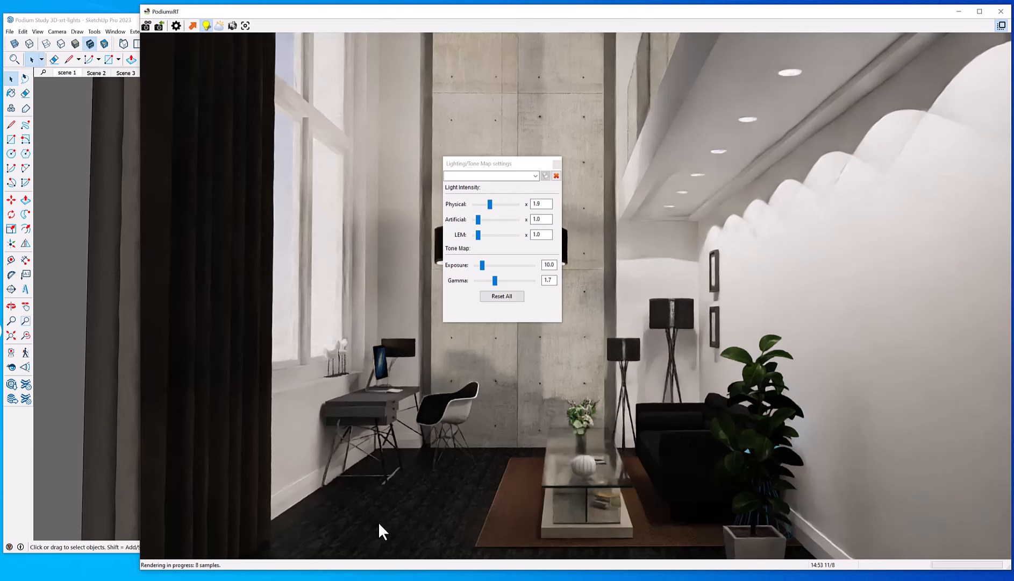
mouse_move(414, 508)
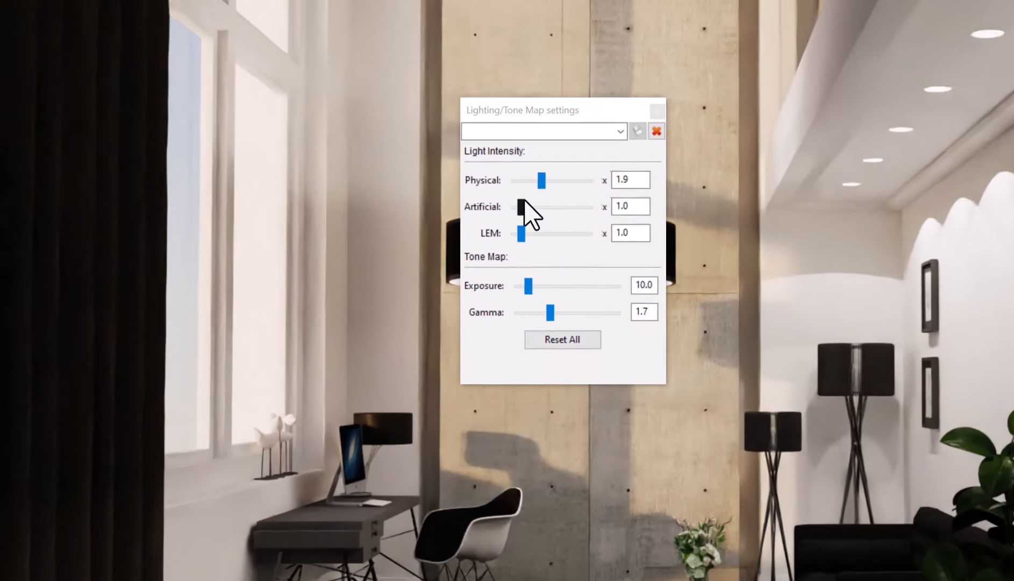
left_click_drag(543, 180, 523, 177)
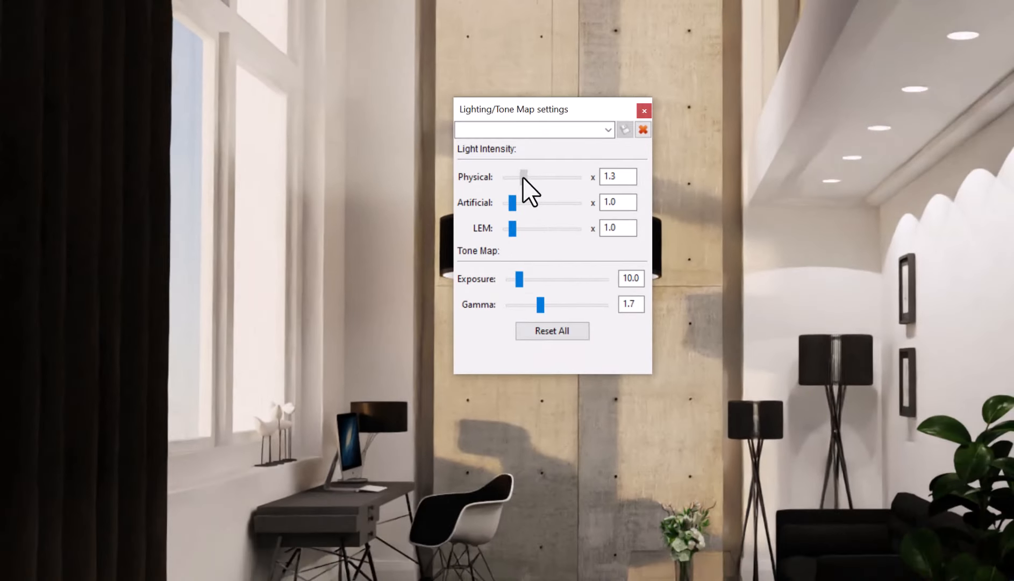
left_click_drag(524, 178, 517, 177)
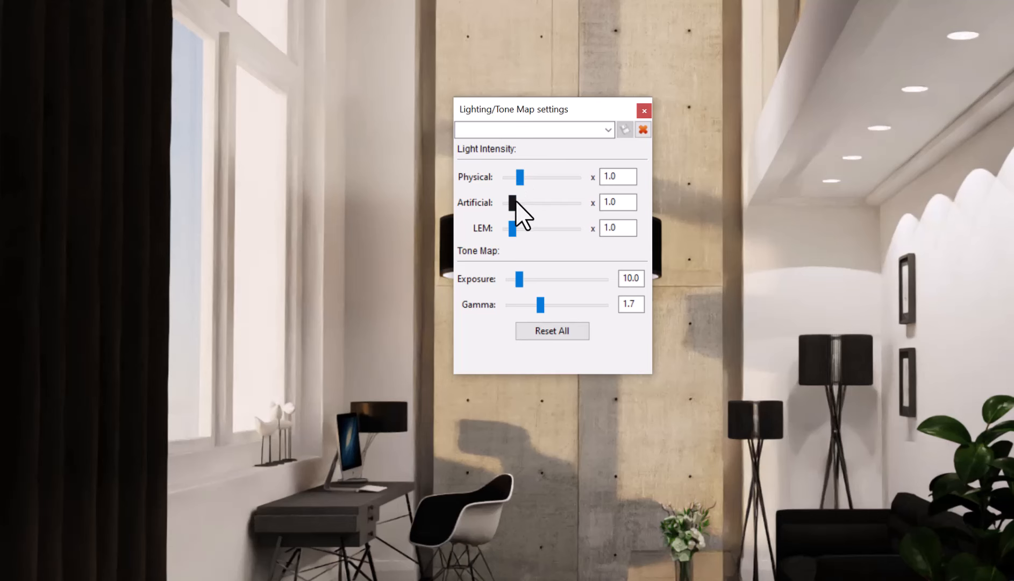
left_click_drag(505, 204, 521, 204)
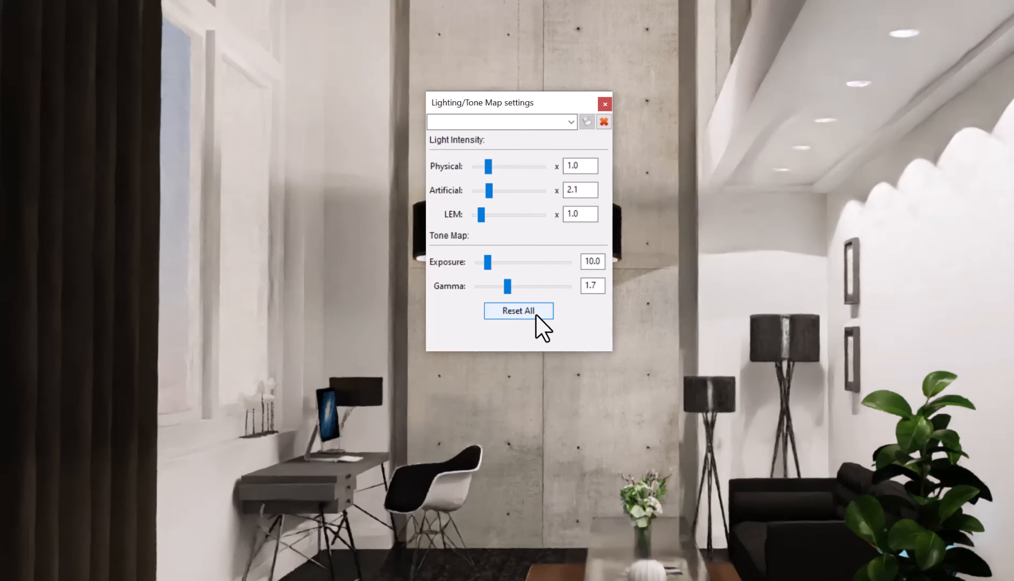
left_click(518, 310)
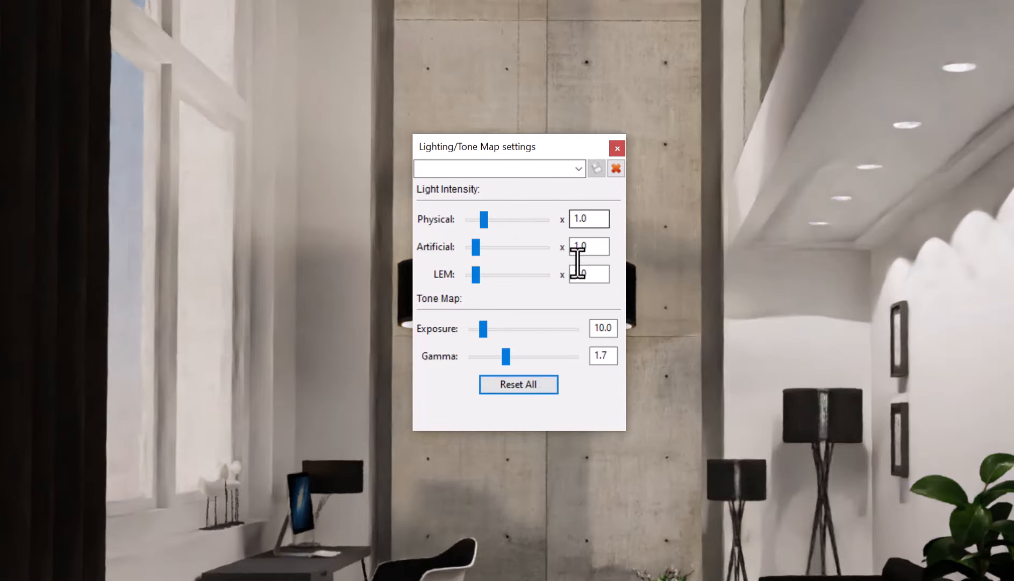
- Raise the gamma from 1.9 to 2.0, keeping exposure at 10.0
left_click_drag(506, 356, 511, 356)
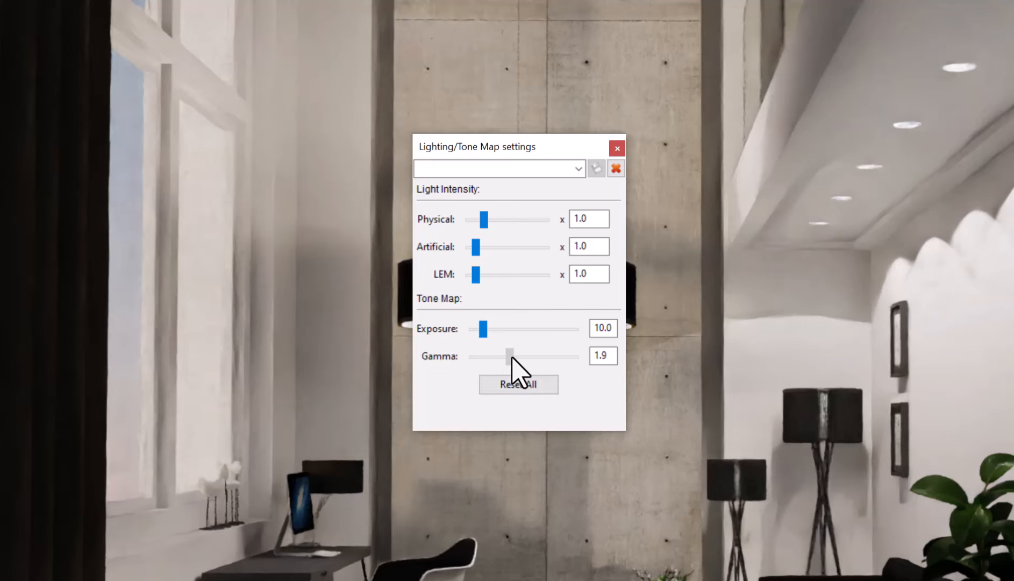
left_click_drag(509, 356, 512, 356)
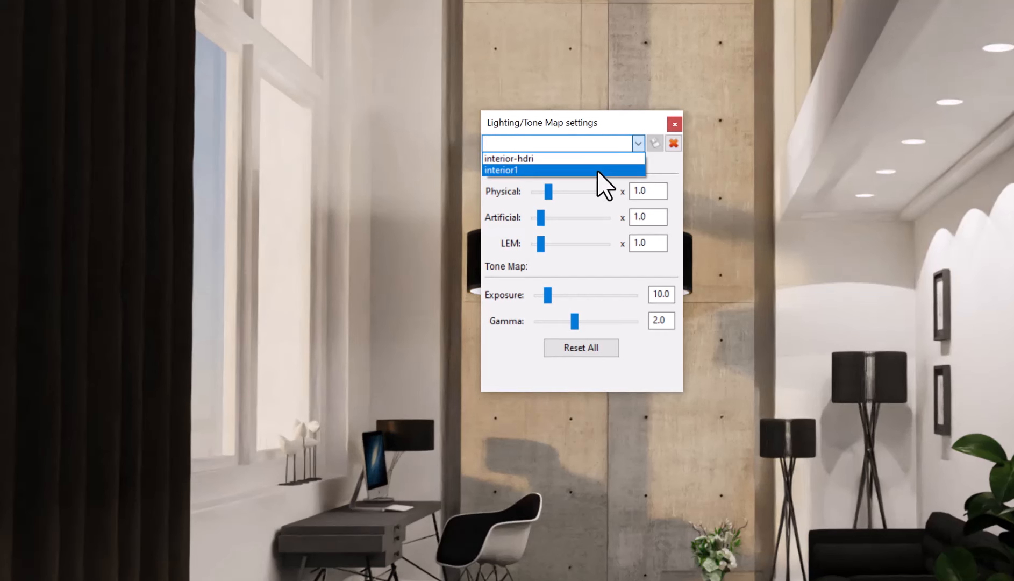
- Lower gamma to 1.9 and overwrite the interior1 lighting preset with these values
left_click(497, 170)
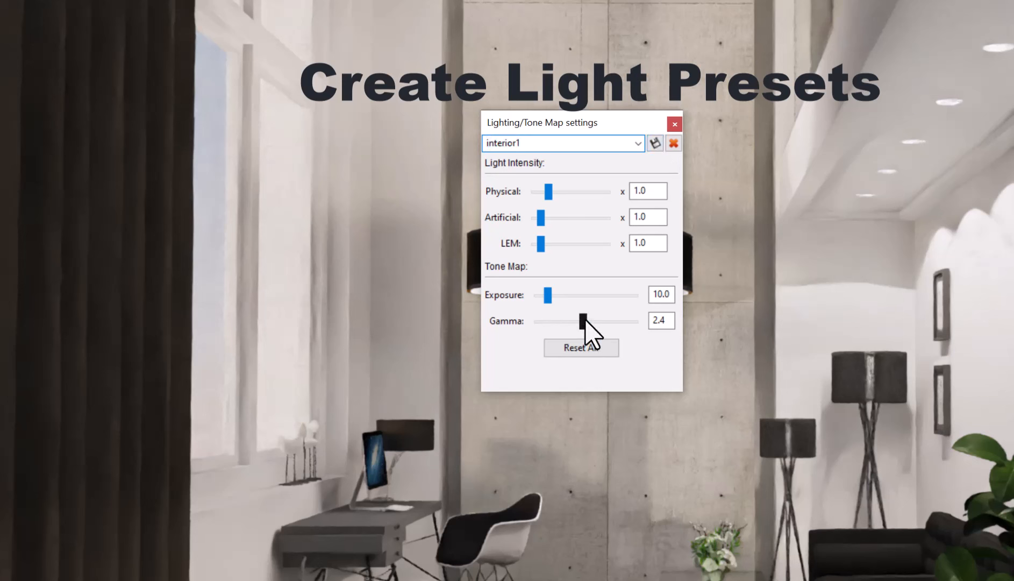
left_click_drag(581, 320, 574, 320)
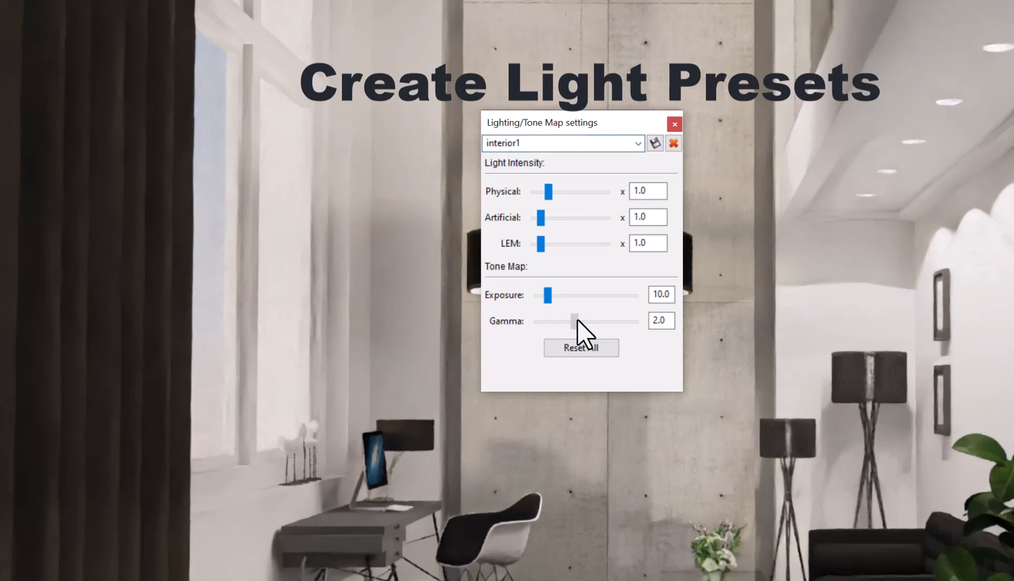
left_click_drag(574, 320, 573, 321)
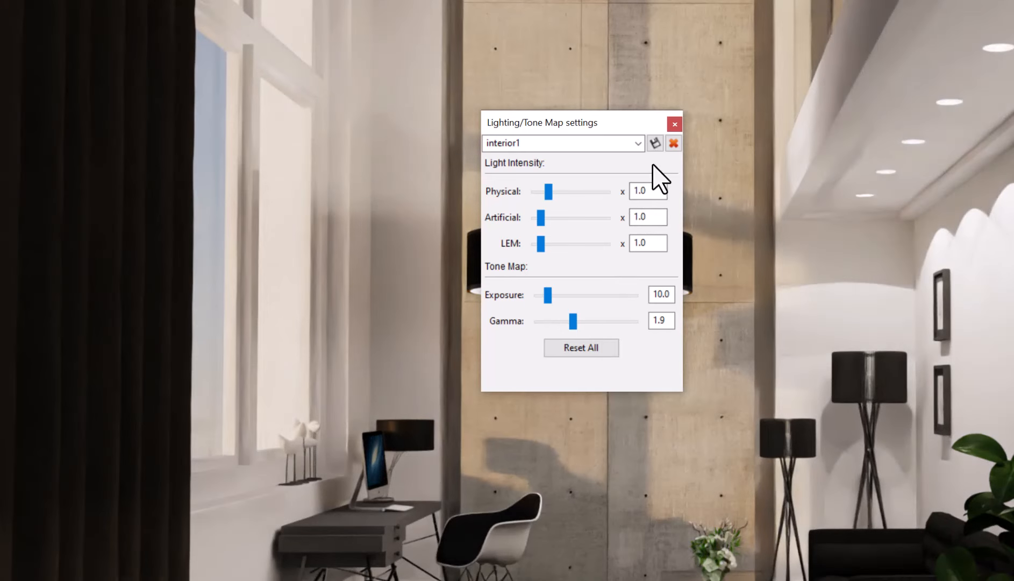
left_click(654, 143)
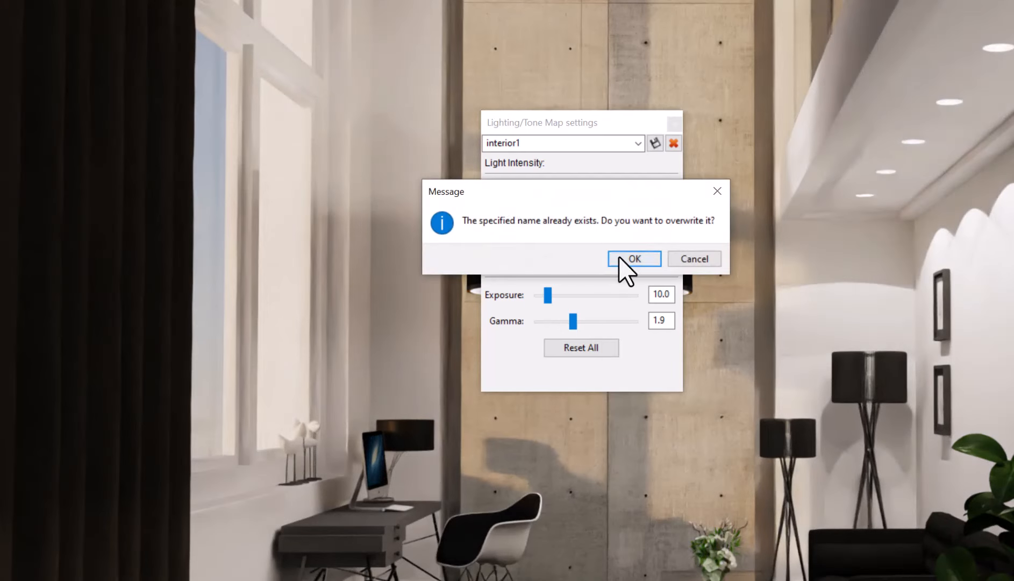
left_click(633, 258)
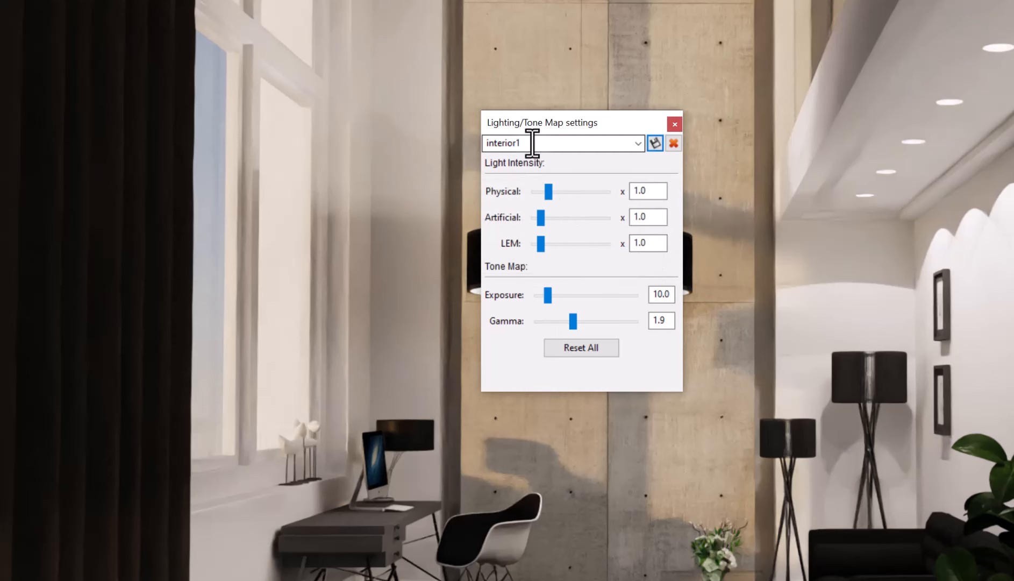
mouse_move(558, 478)
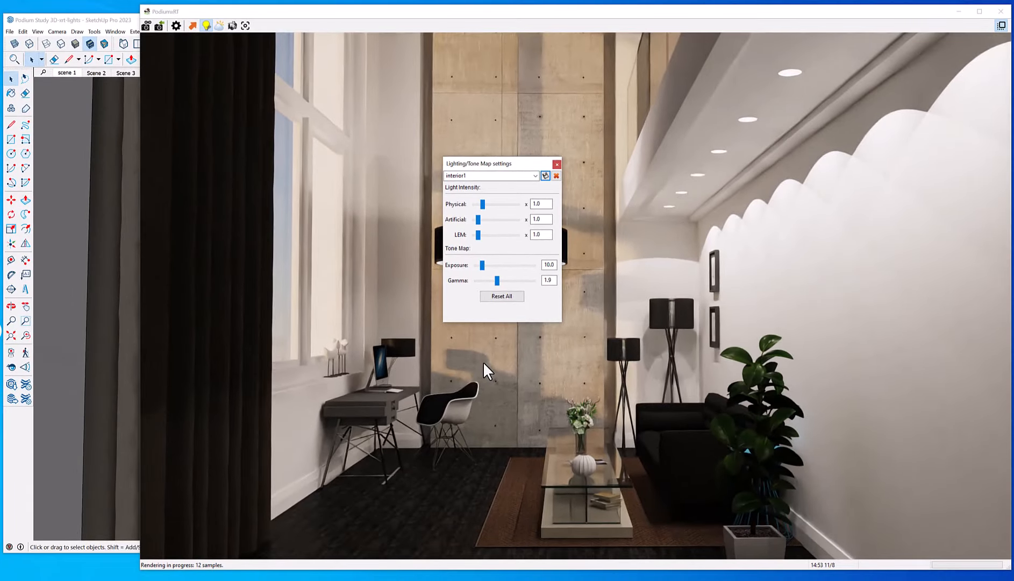
mouse_move(423, 385)
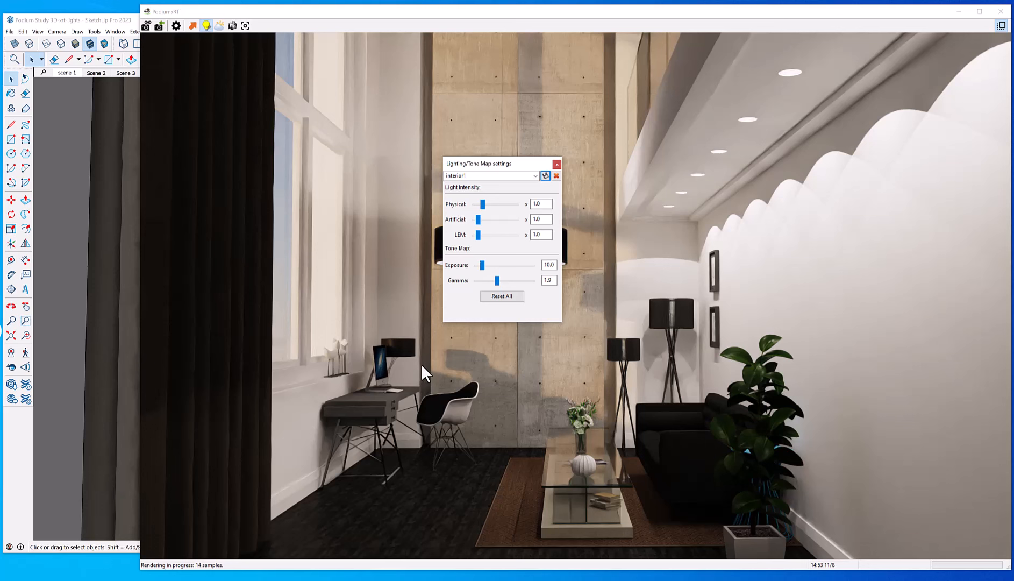
mouse_move(270, 213)
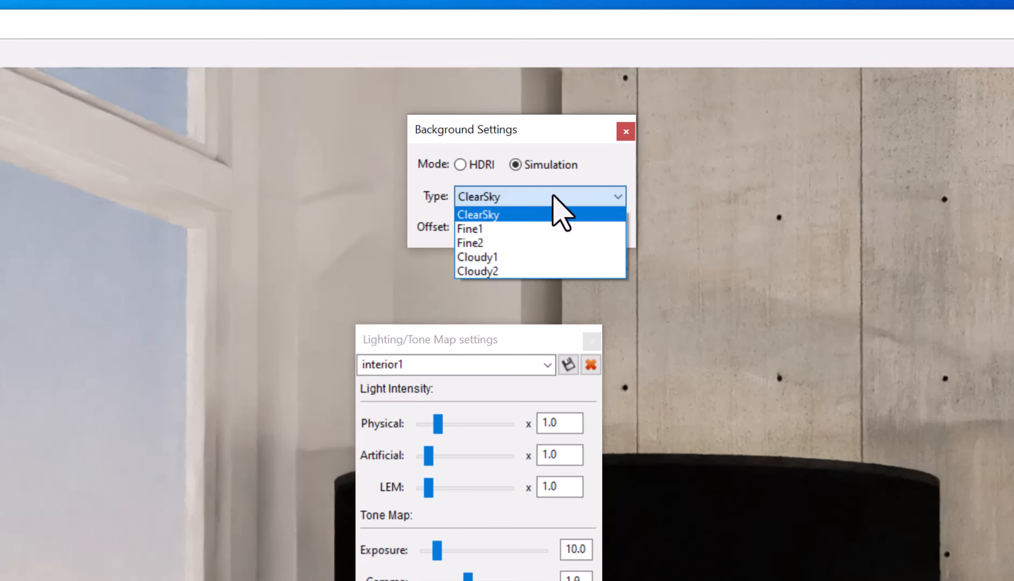
- Switch the background to HDRI mode with Sunset 2.hdr, rotated to a 150° offset
left_click(479, 214)
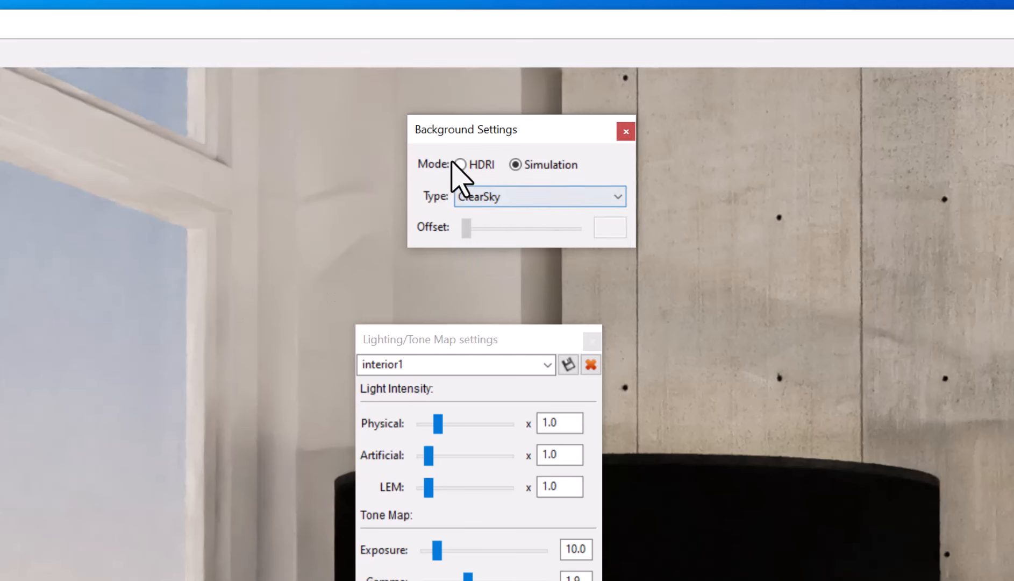
left_click(460, 164)
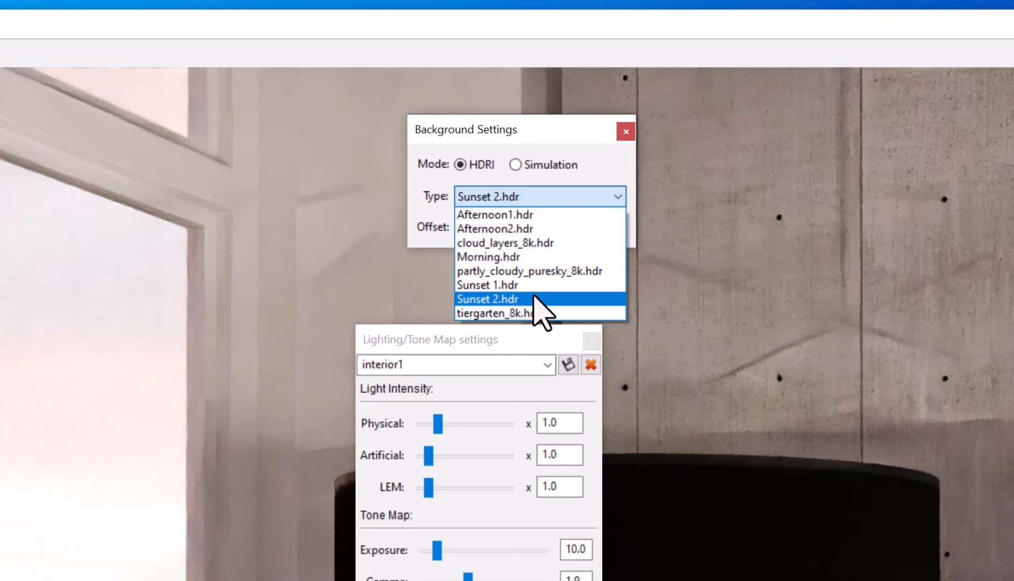
left_click(486, 298)
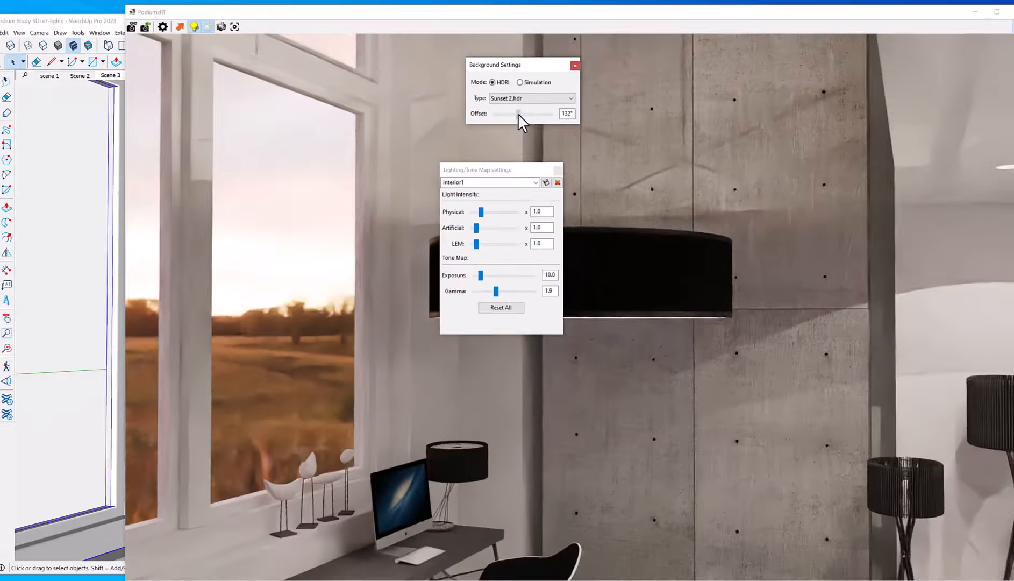
left_click_drag(523, 114, 543, 109)
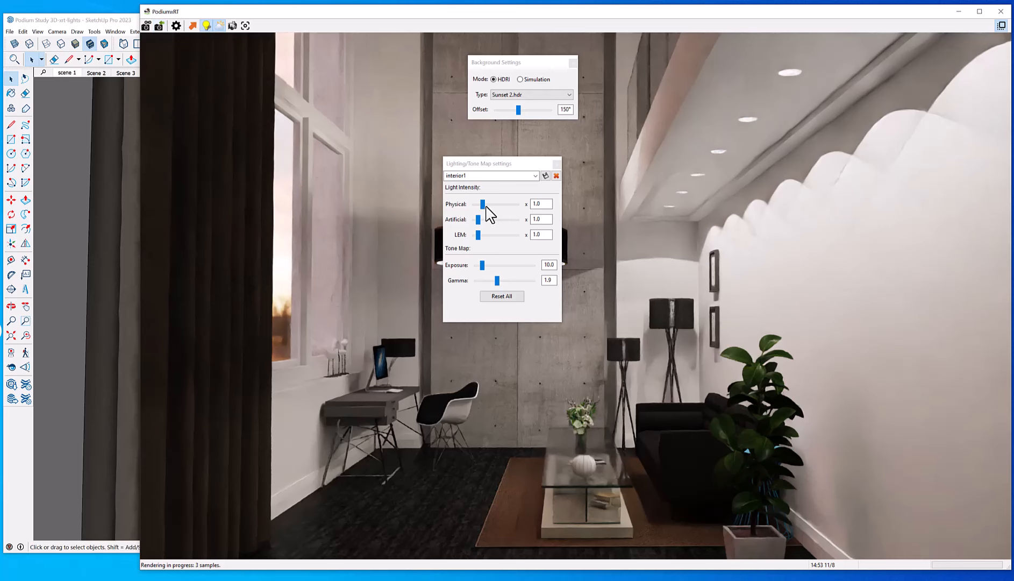
- Load the interior-hdri preset (Physical 1.1, Gamma 2.1) and save it over the existing one
left_click_drag(480, 203, 484, 203)
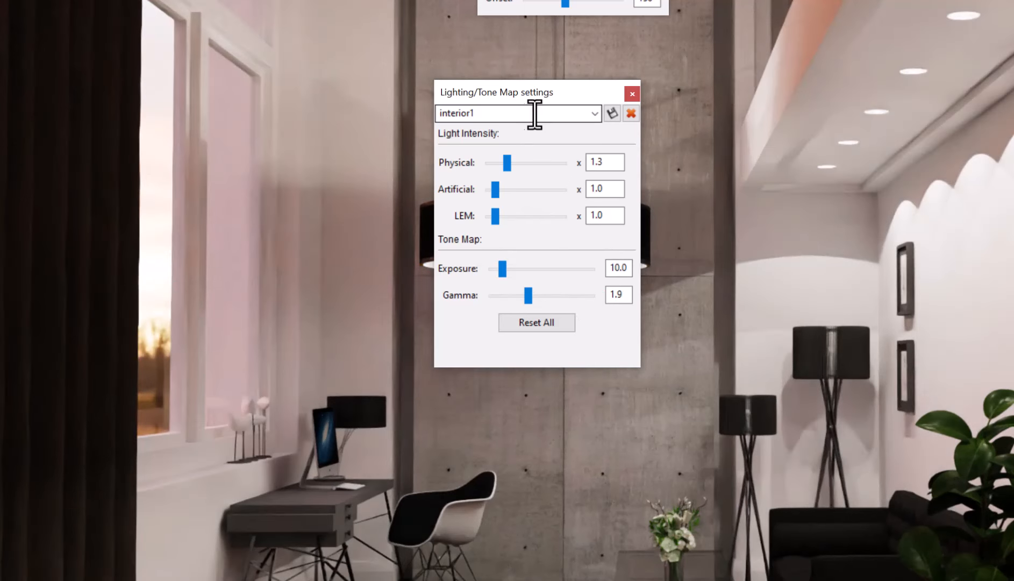
left_click(592, 113)
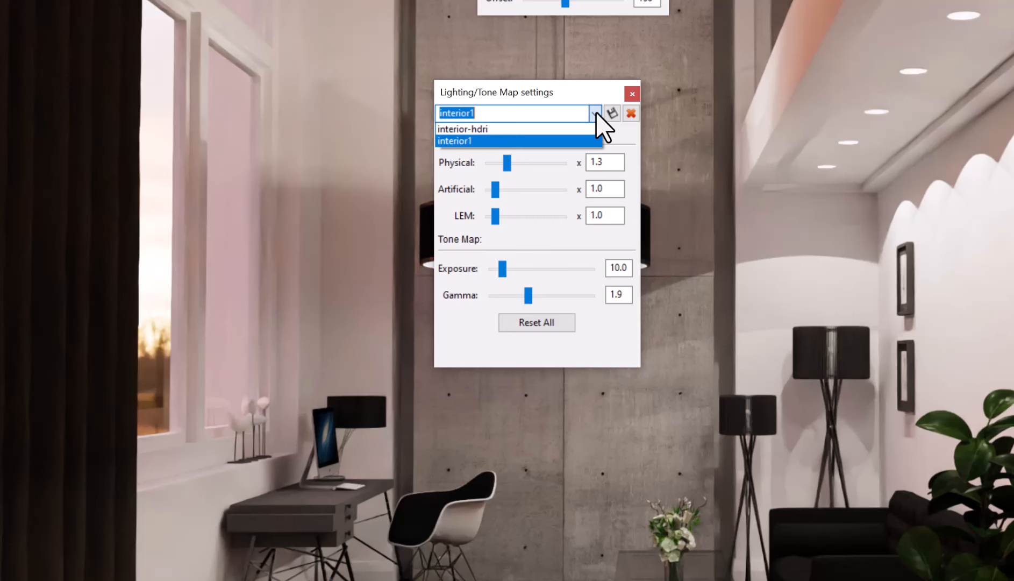
left_click(461, 129)
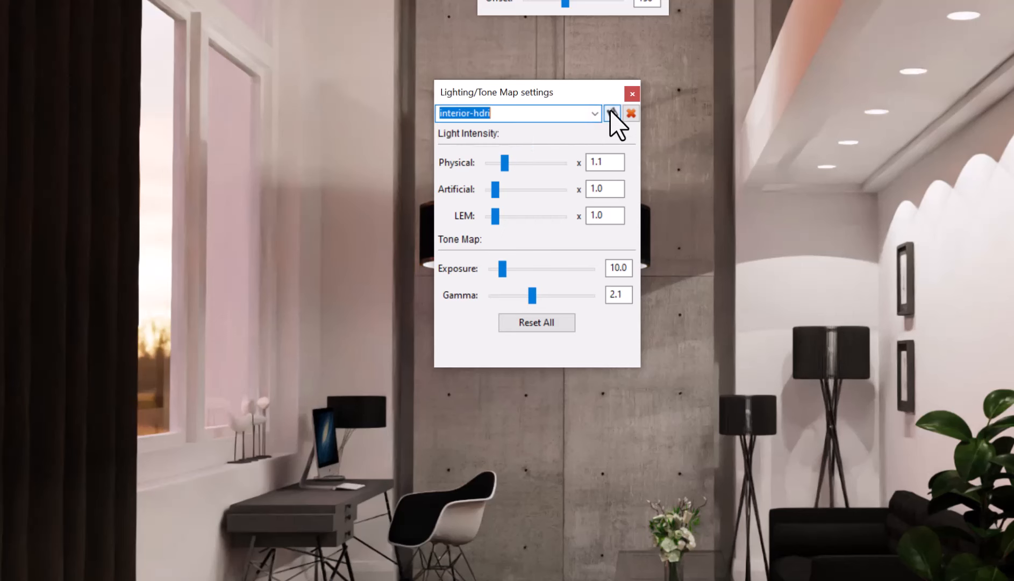
left_click(611, 113)
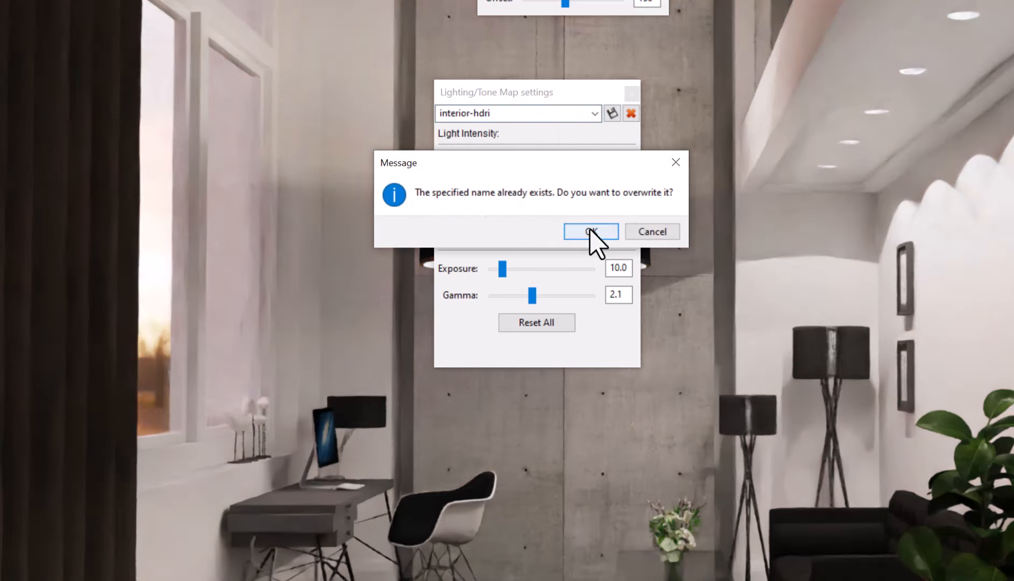
left_click(590, 231)
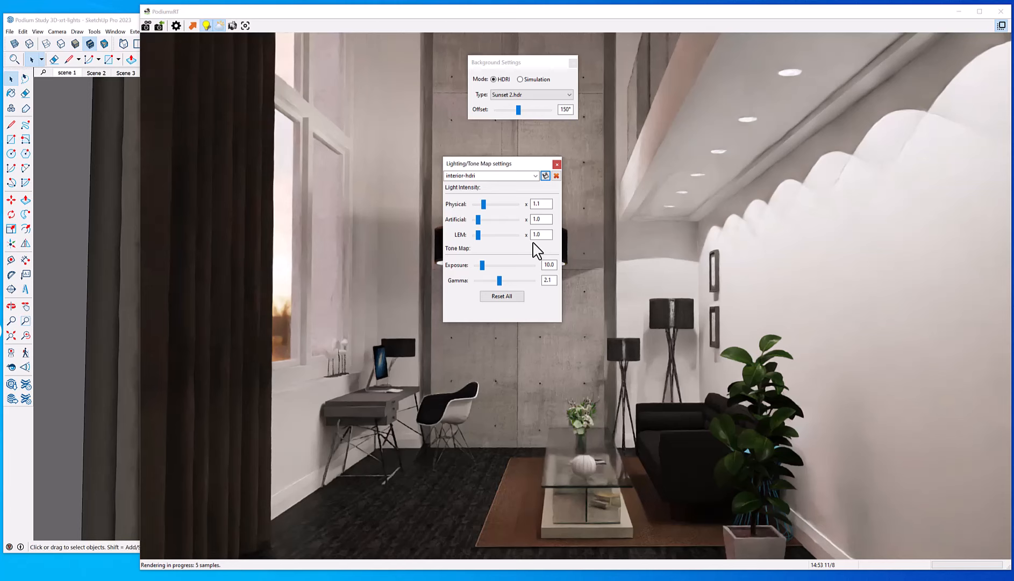
mouse_move(311, 88)
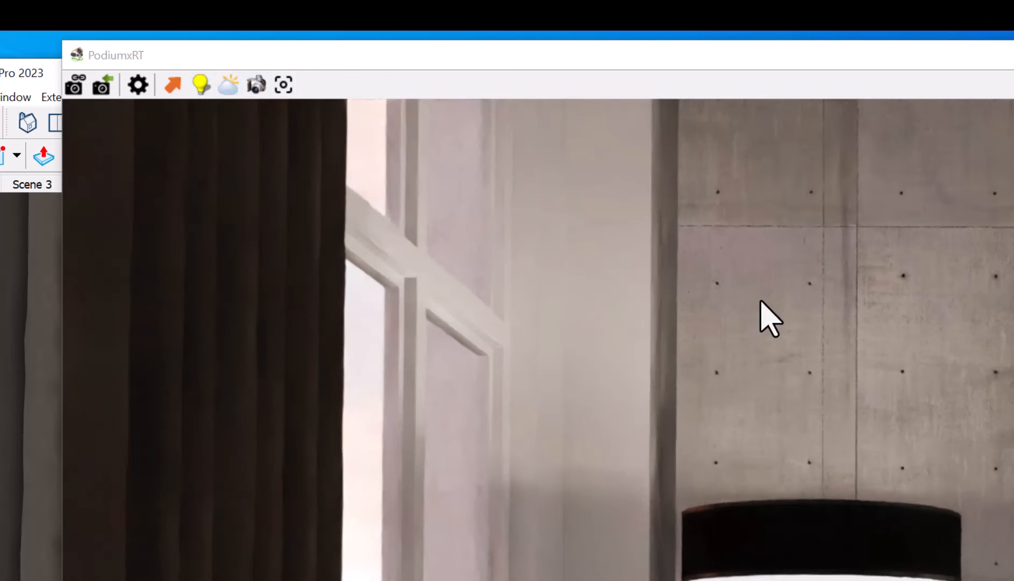
- Save the render as a 1920×1080 PNG named Podium Study 3D-xrt-lights2
left_click(229, 85)
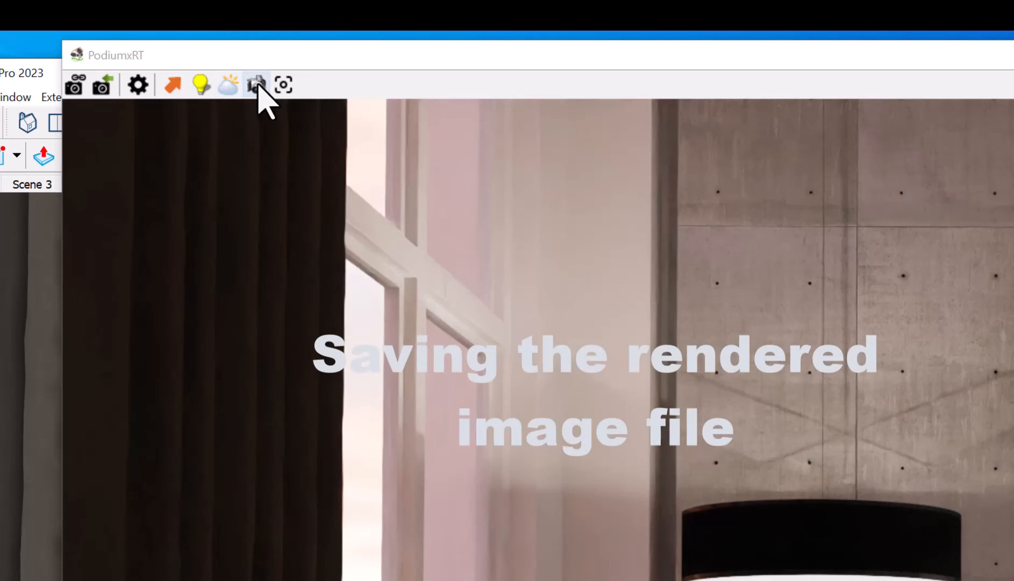
left_click(256, 85)
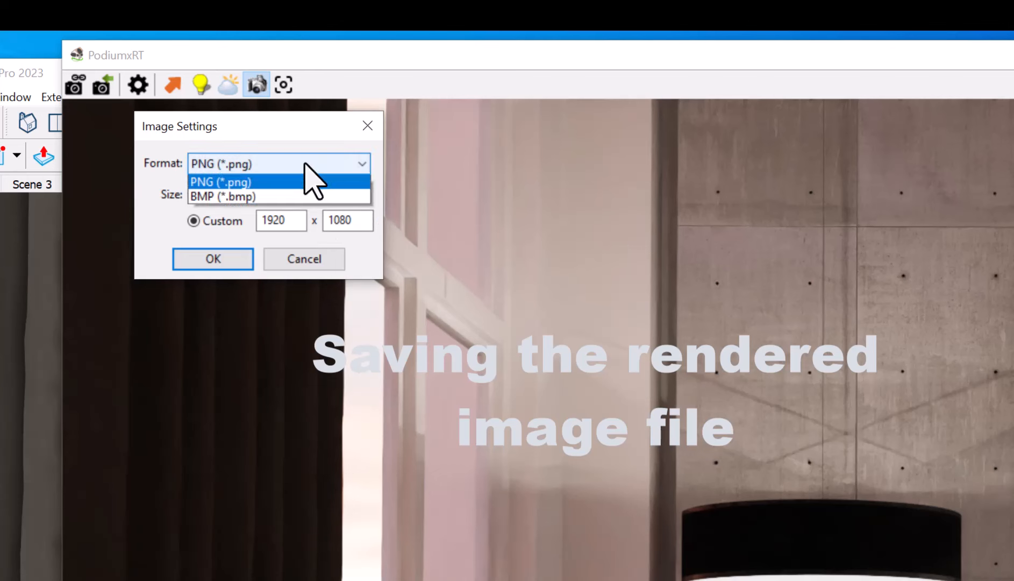
left_click(219, 181)
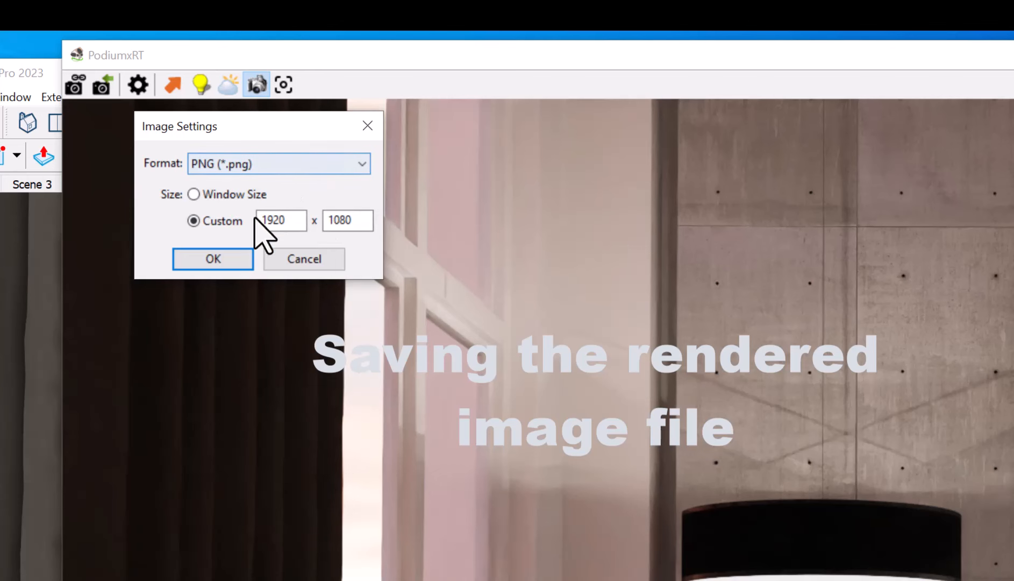
left_click(213, 259)
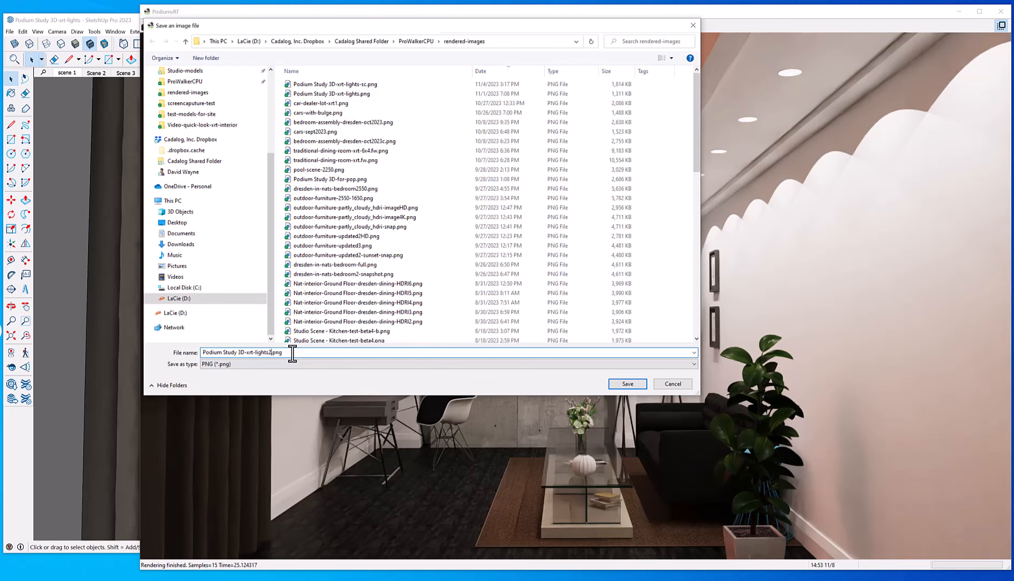
left_click(626, 384)
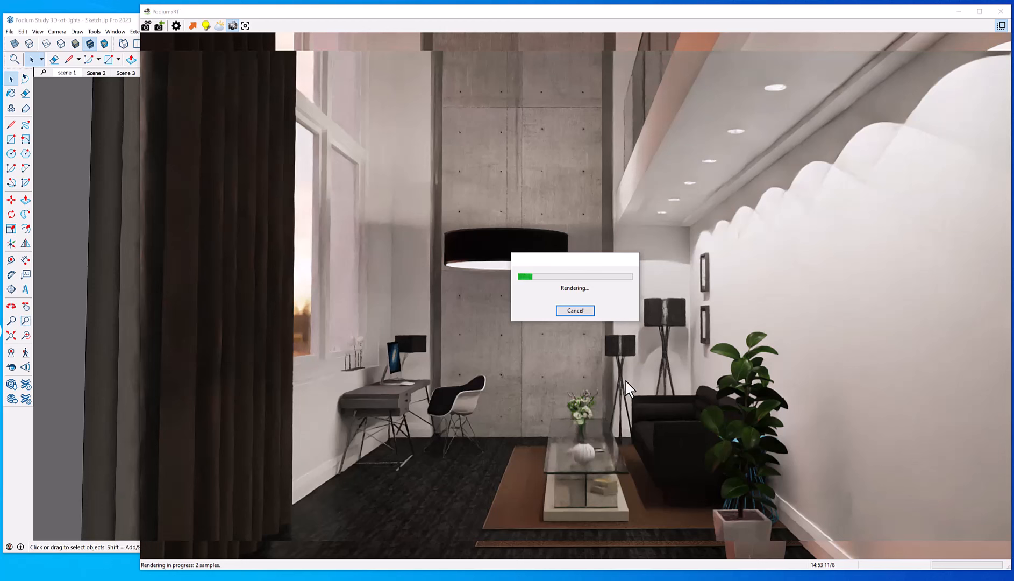
mouse_move(594, 381)
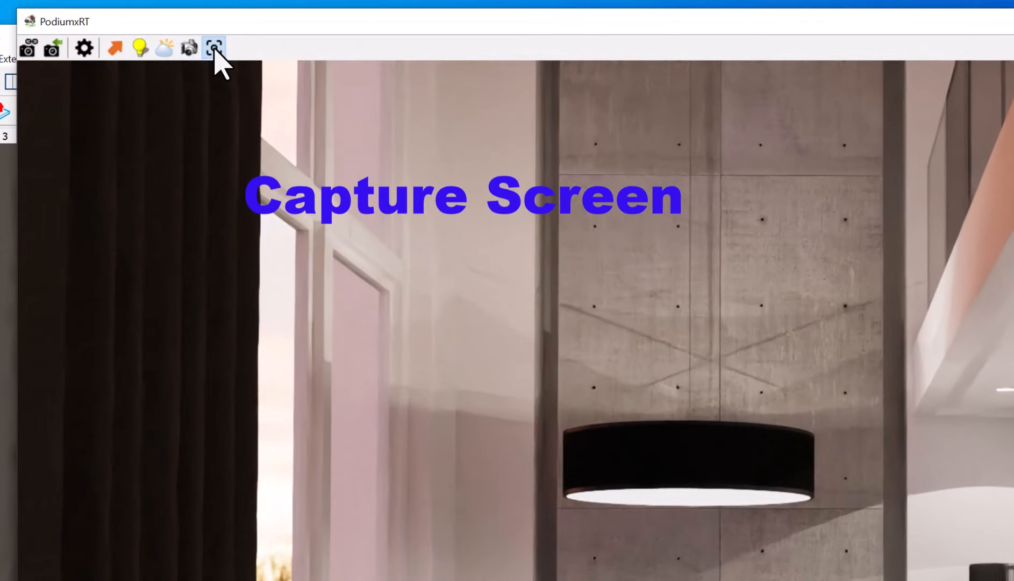
- Capture the render screen and save it over Podium Study 3D-xrt-lights-sc.png
left_click(213, 47)
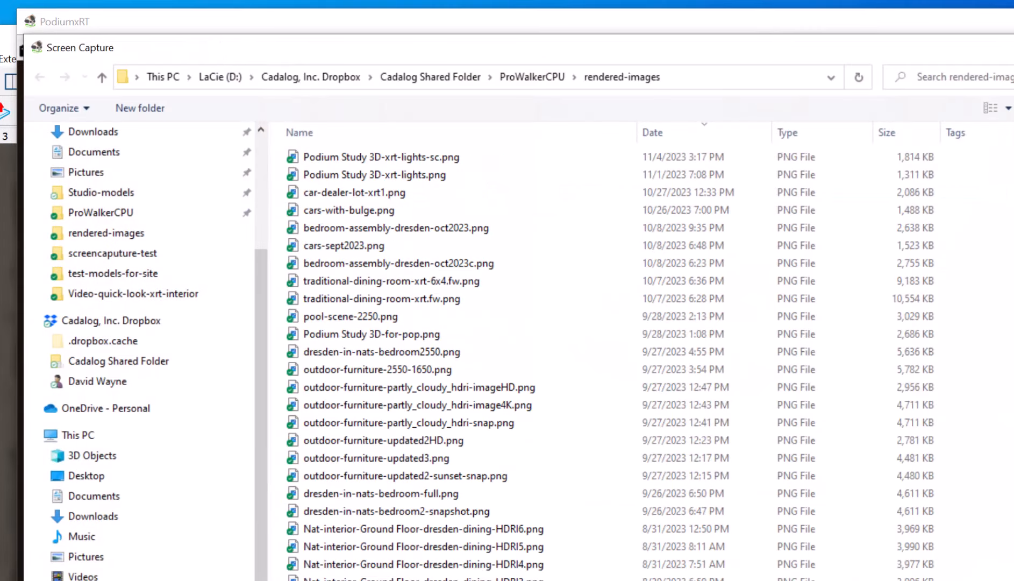
left_click(380, 157)
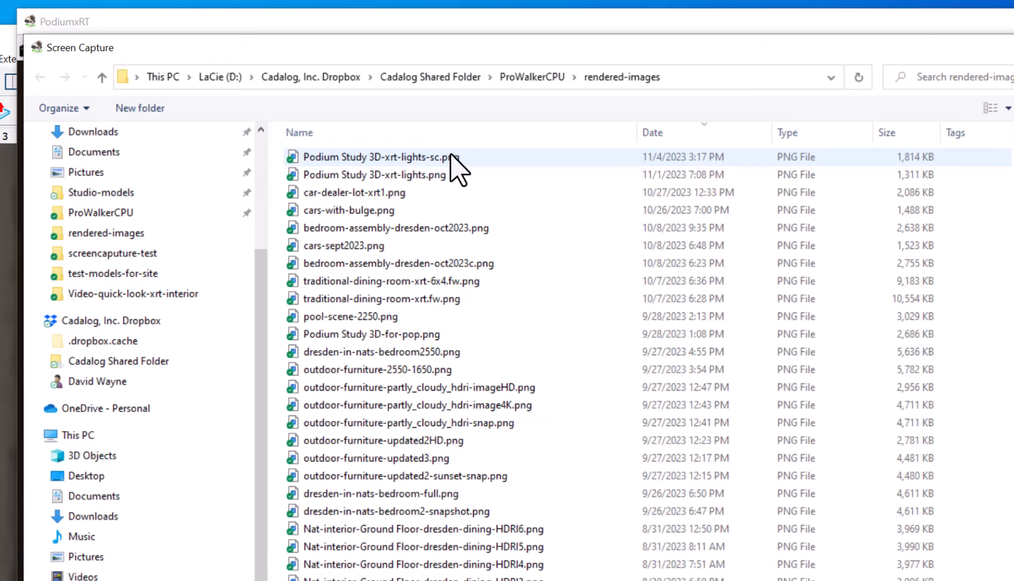
left_click(626, 384)
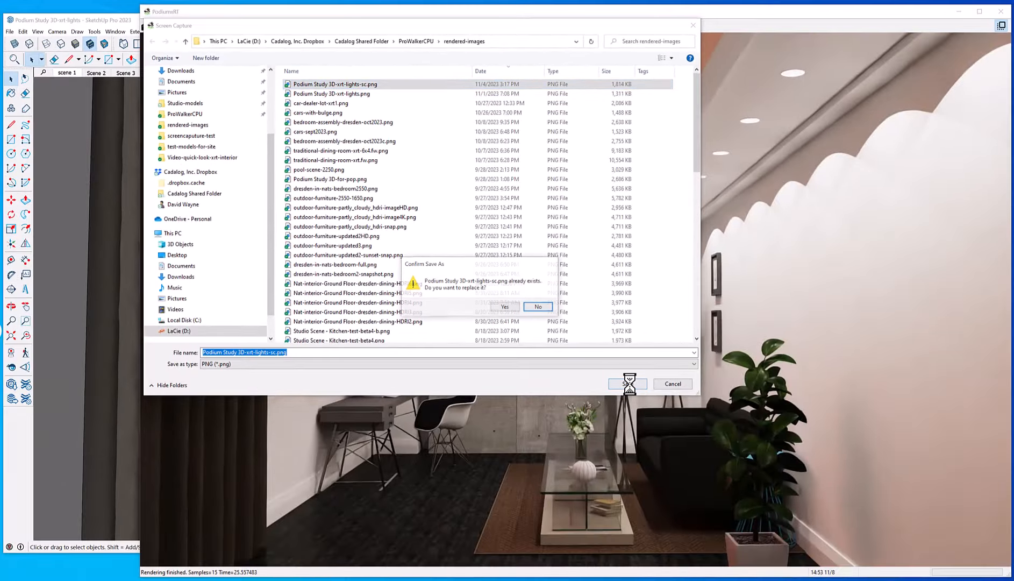
left_click(503, 306)
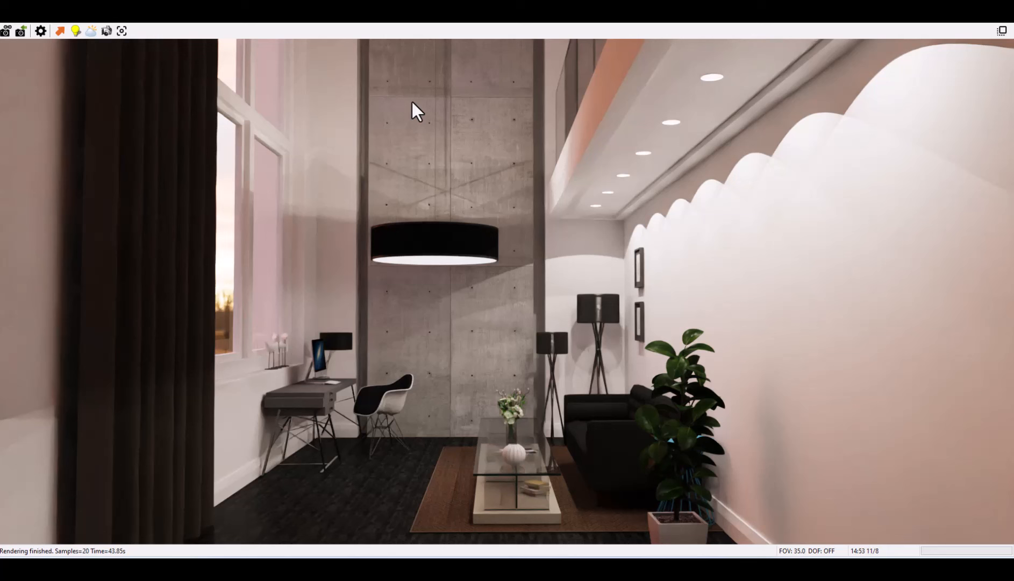
mouse_move(153, 28)
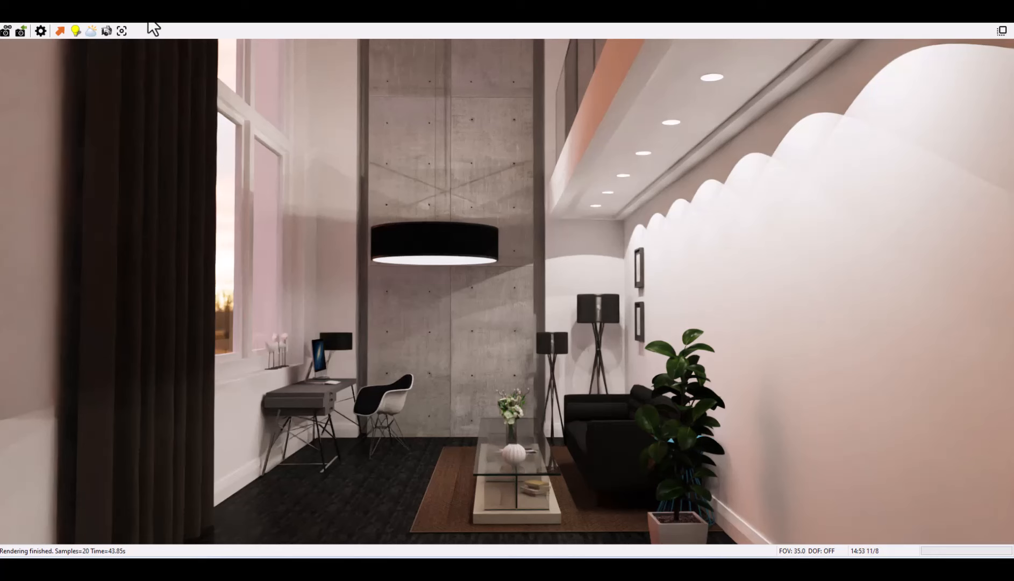
- Reopen the Light/Tone Map settings after the full-screen render finishes
left_click(75, 30)
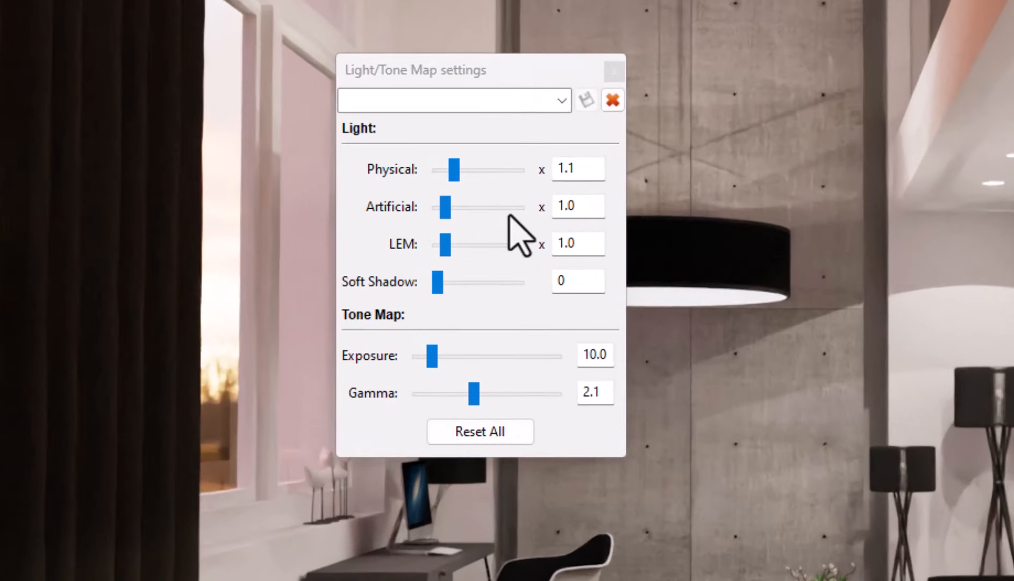
mouse_move(540, 288)
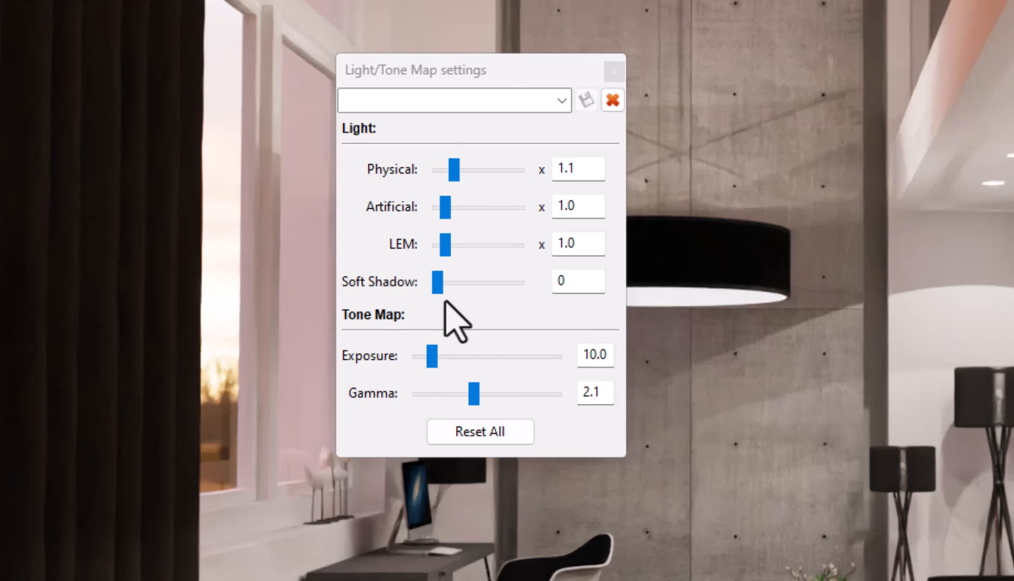
- Raise Soft Shadow to 10 and let the loft scene re-render with softer shadows
left_click_drag(437, 283, 449, 283)
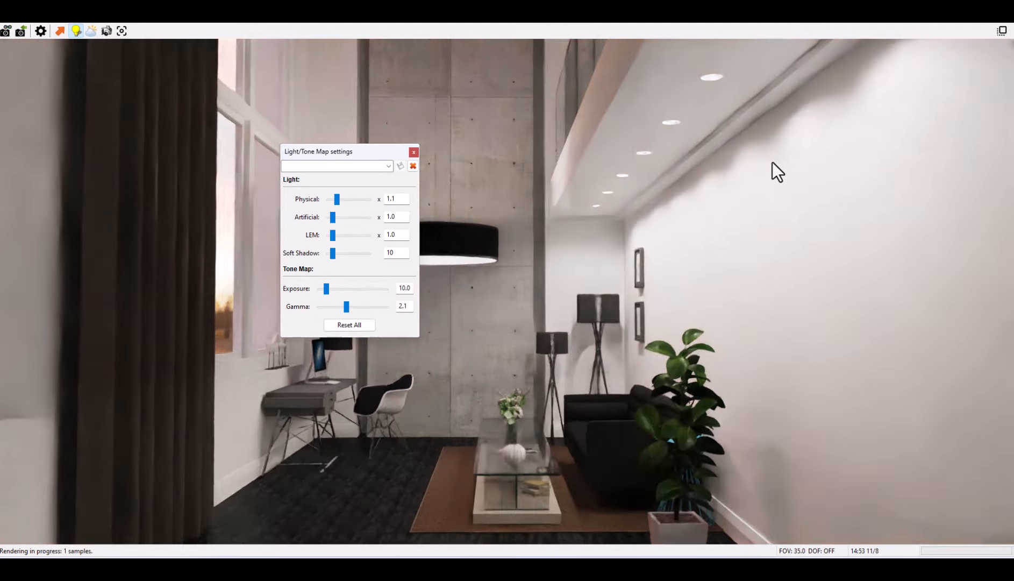
mouse_move(748, 228)
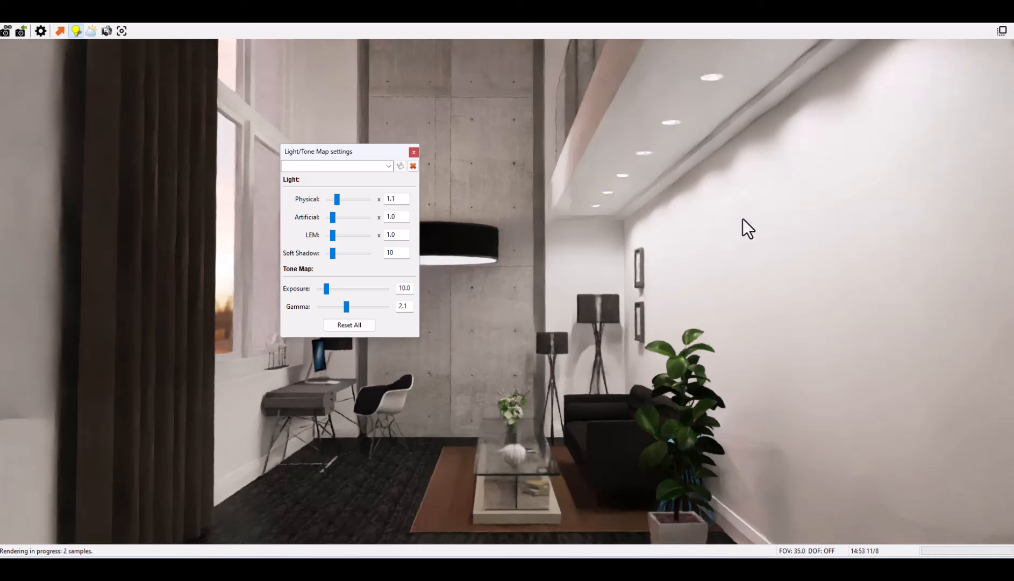
mouse_move(794, 166)
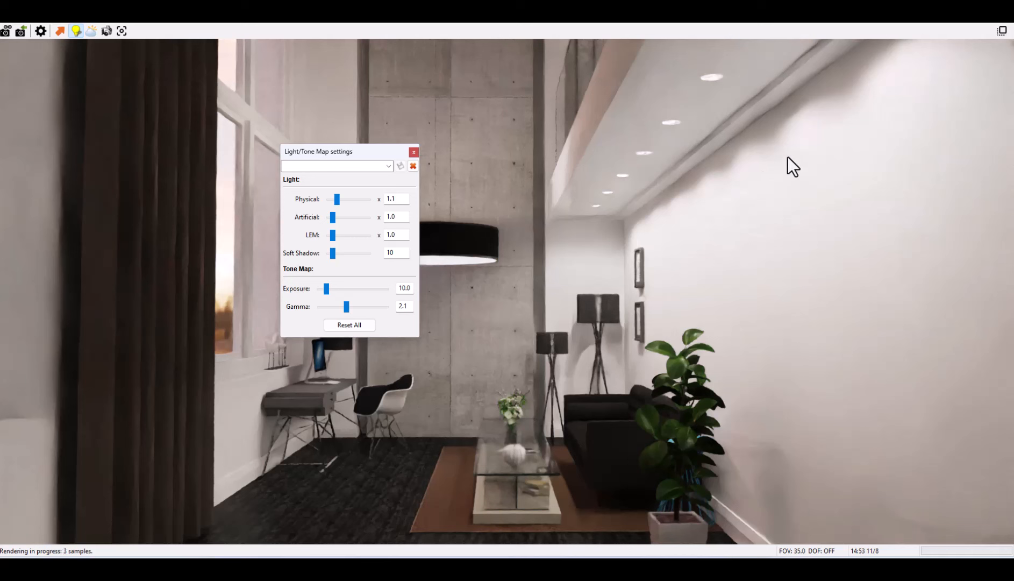
mouse_move(909, 88)
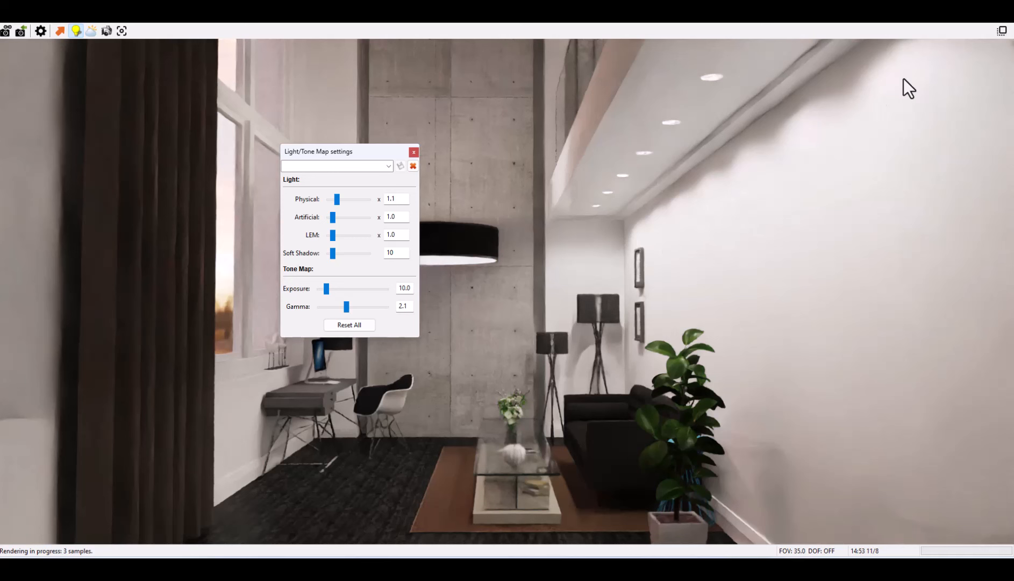
mouse_move(684, 122)
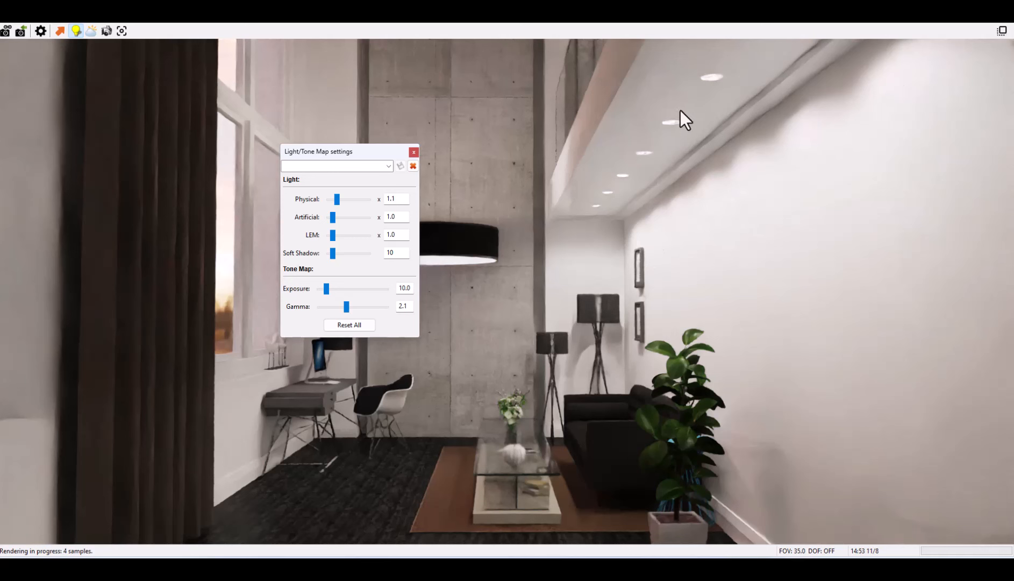
mouse_move(685, 250)
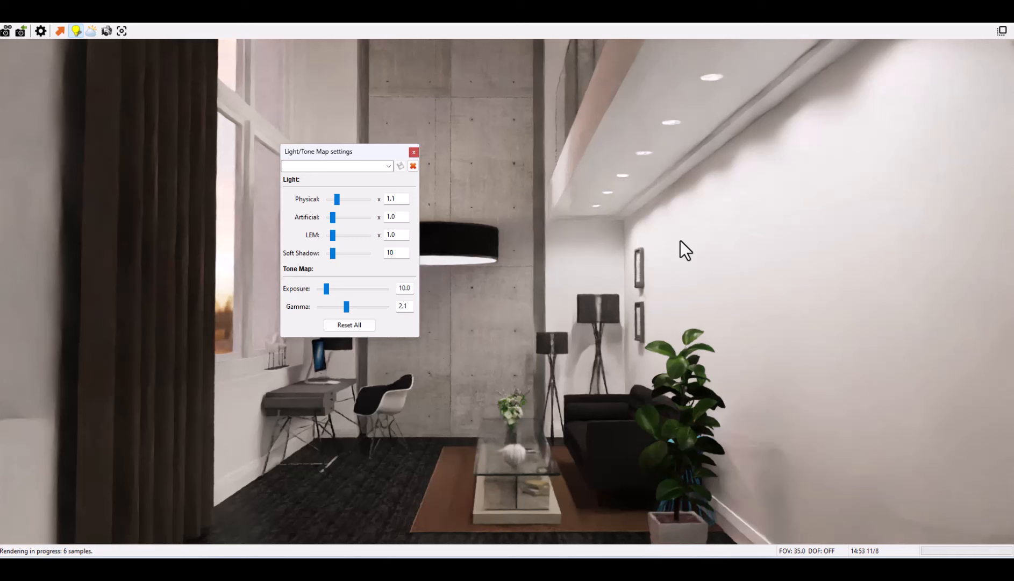
mouse_move(770, 163)
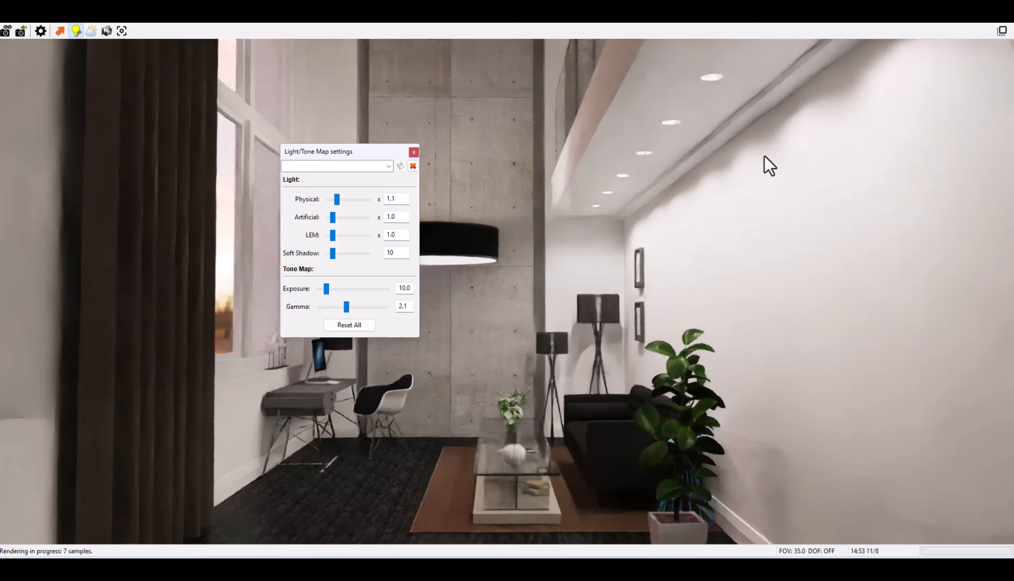
mouse_move(702, 196)
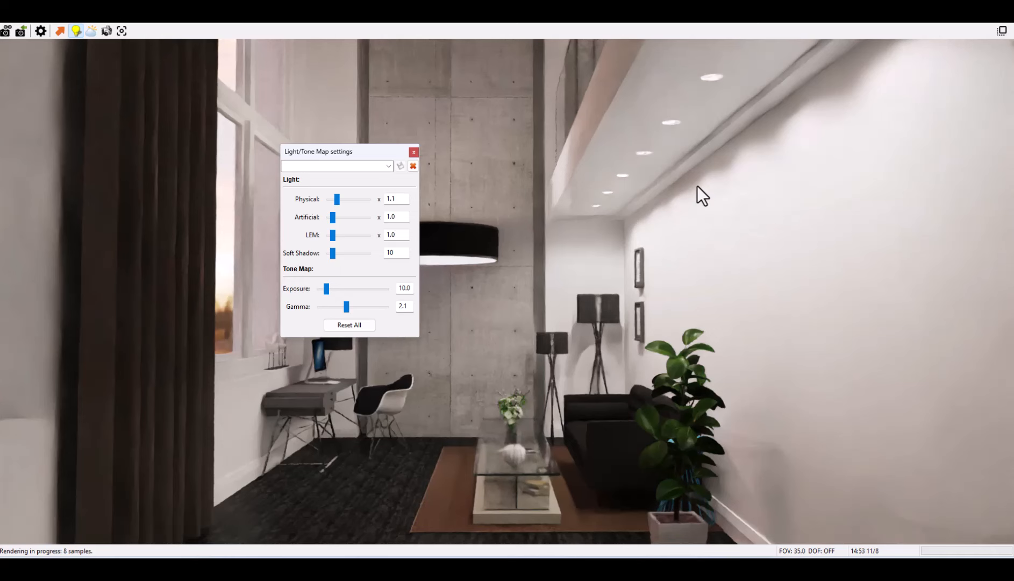
mouse_move(775, 161)
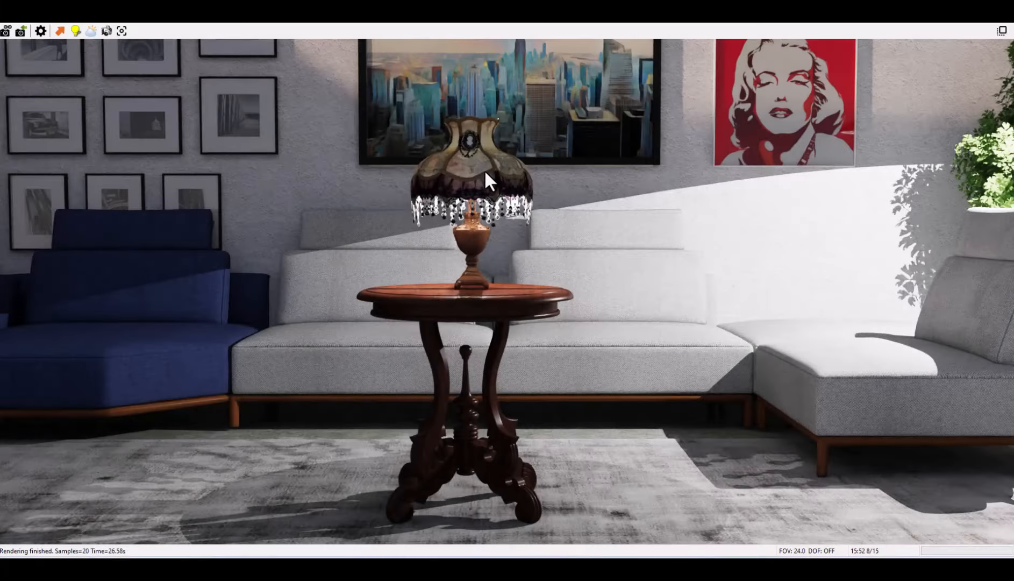
mouse_move(608, 331)
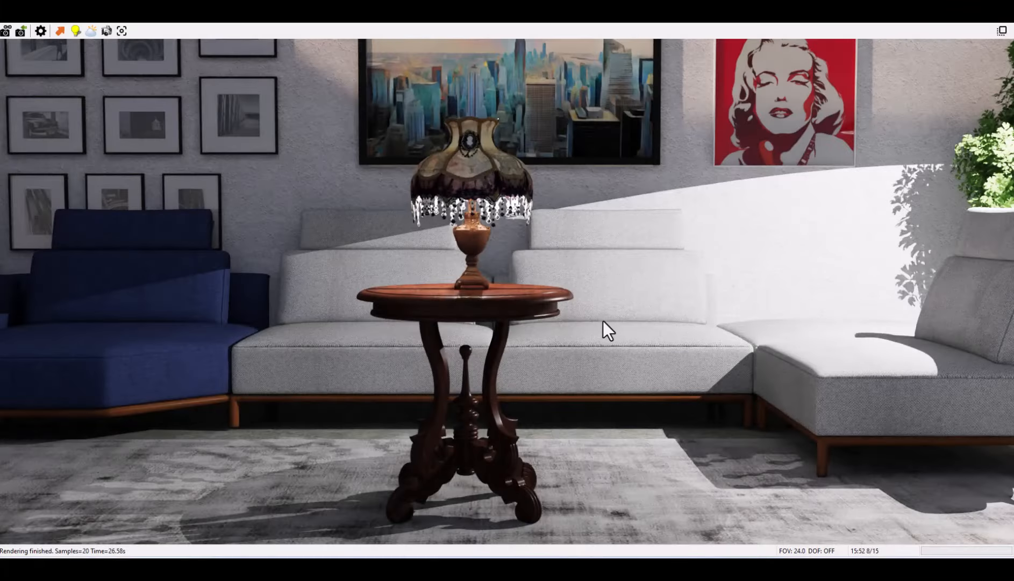
mouse_move(623, 417)
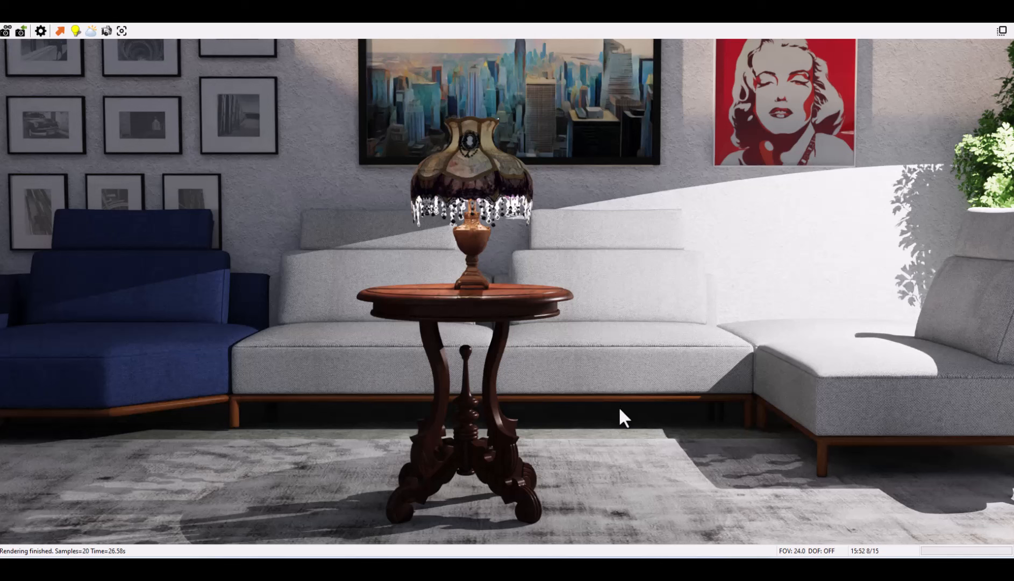
mouse_move(821, 471)
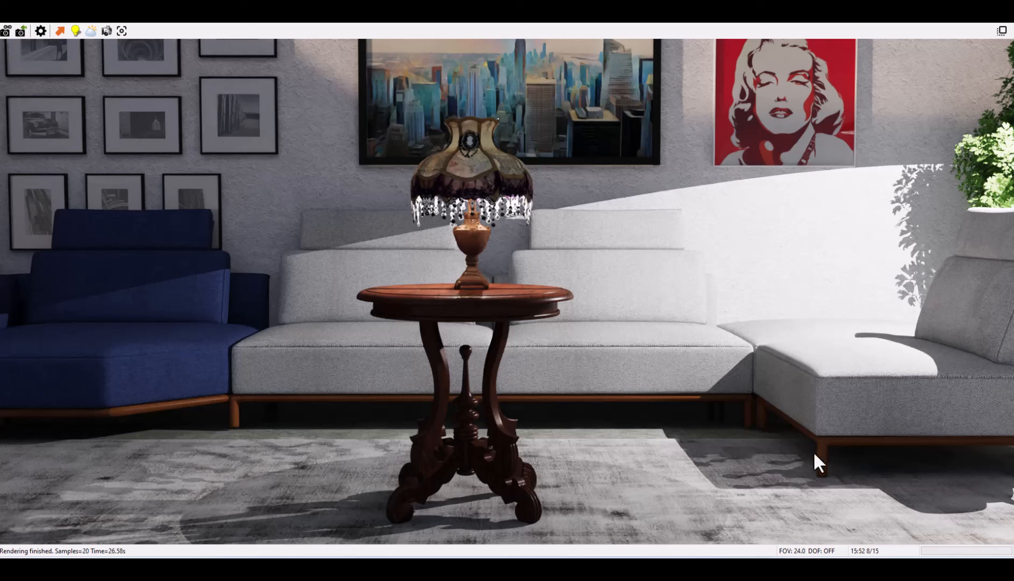
mouse_move(810, 493)
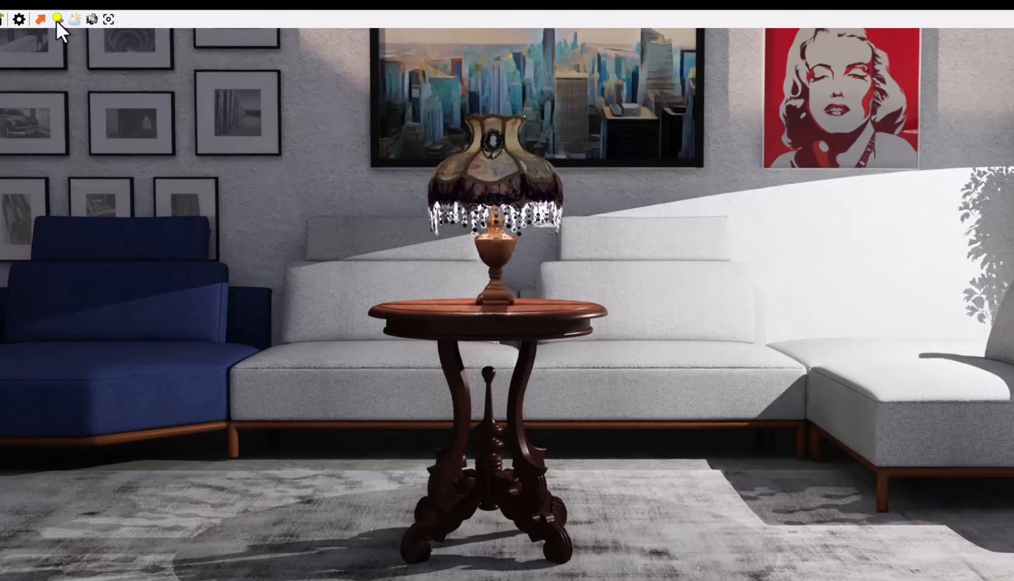
- Raise Soft Shadow from 0 to 18 in the table-lamp scene's Light/Tone Map settings
left_click(58, 18)
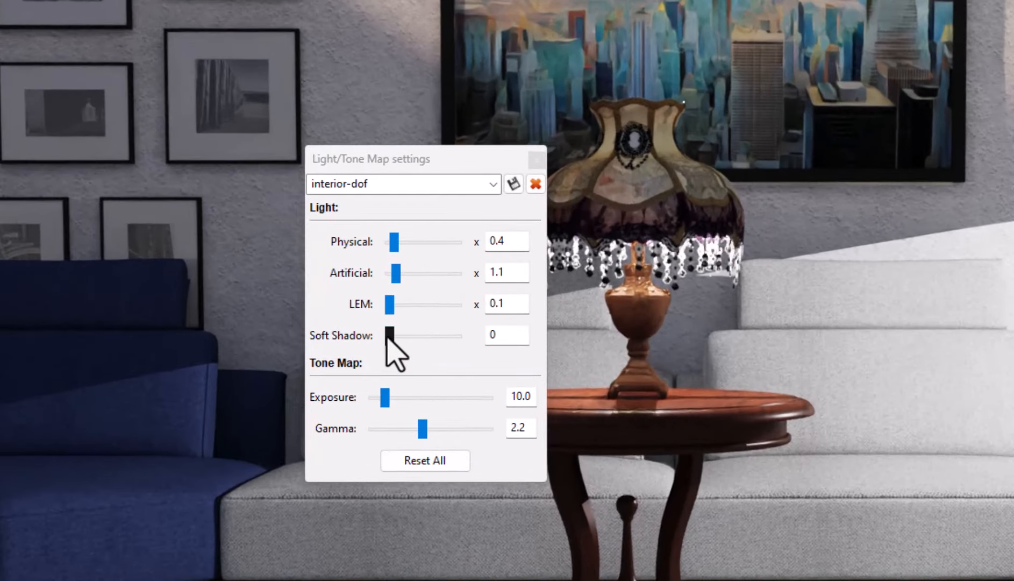
left_click_drag(388, 335, 404, 335)
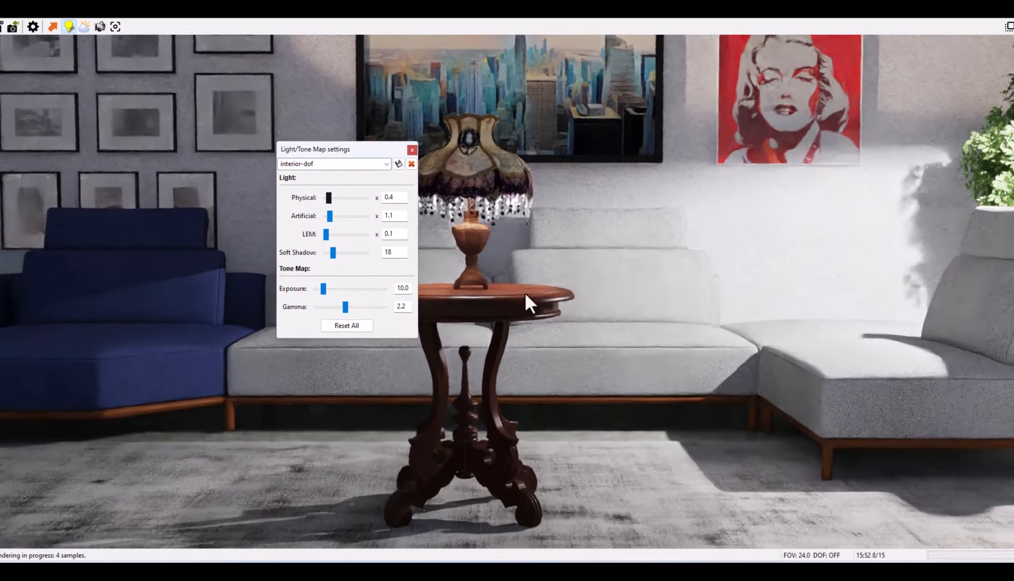
mouse_move(870, 186)
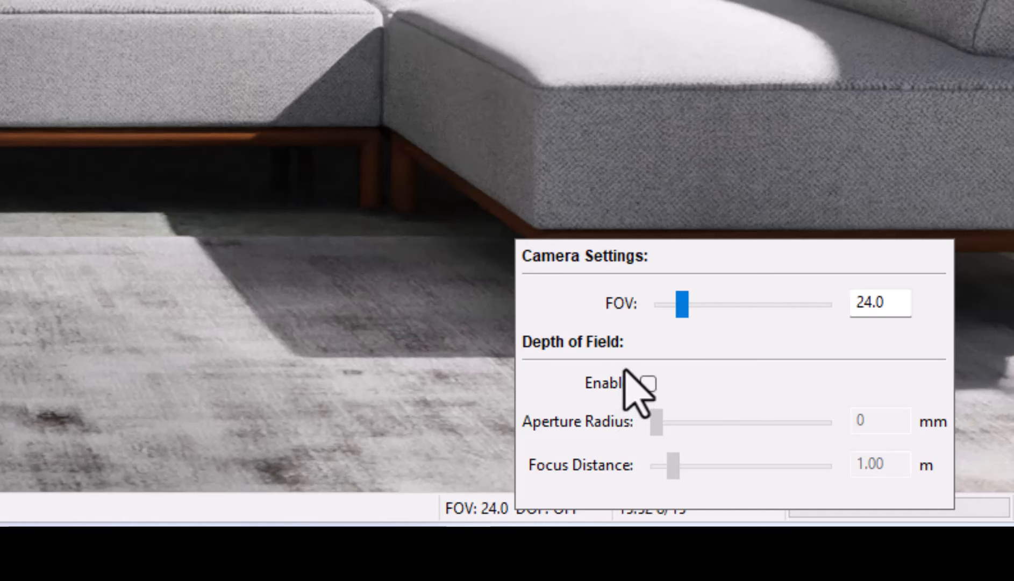
mouse_move(748, 330)
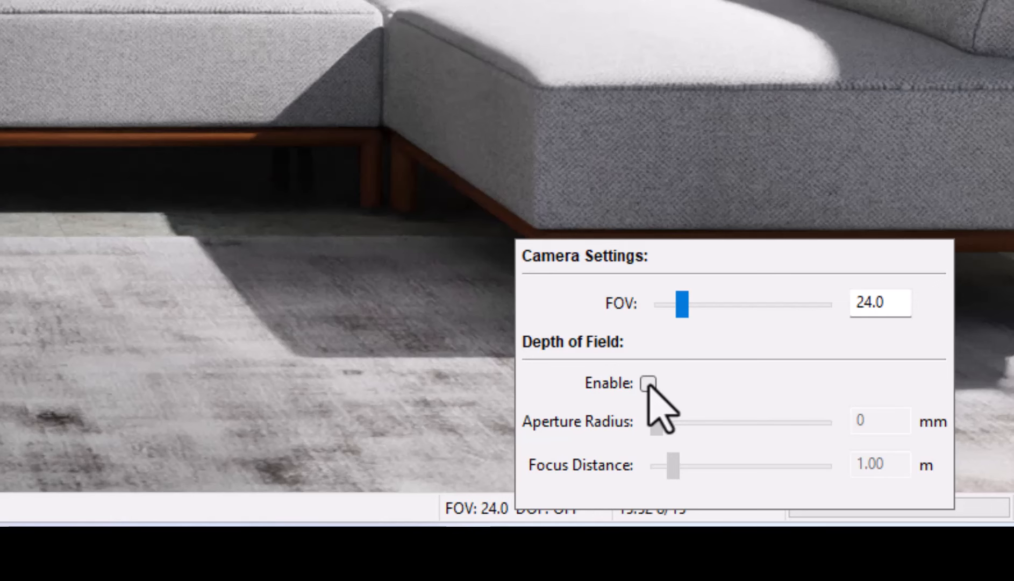
- Enable depth of field and settle the aperture radius at about 41 mm after trying 100 mm
left_click(648, 383)
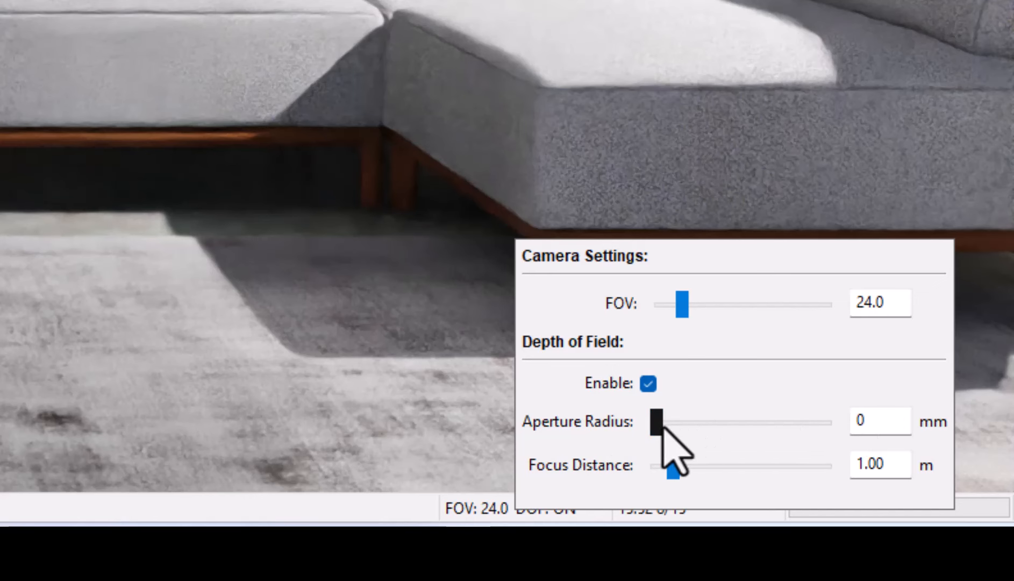
left_click_drag(656, 421, 809, 421)
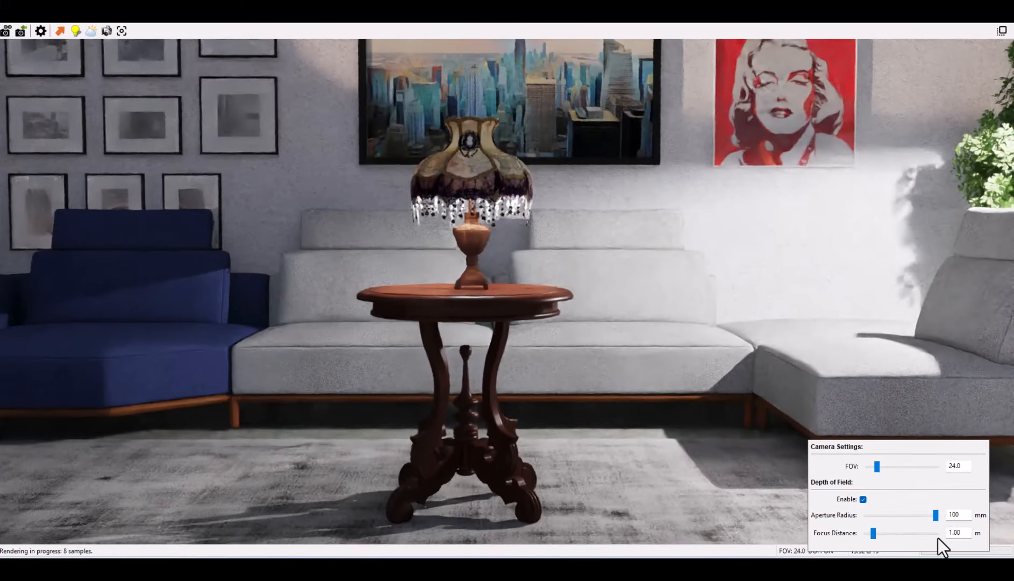
left_click_drag(934, 515, 937, 515)
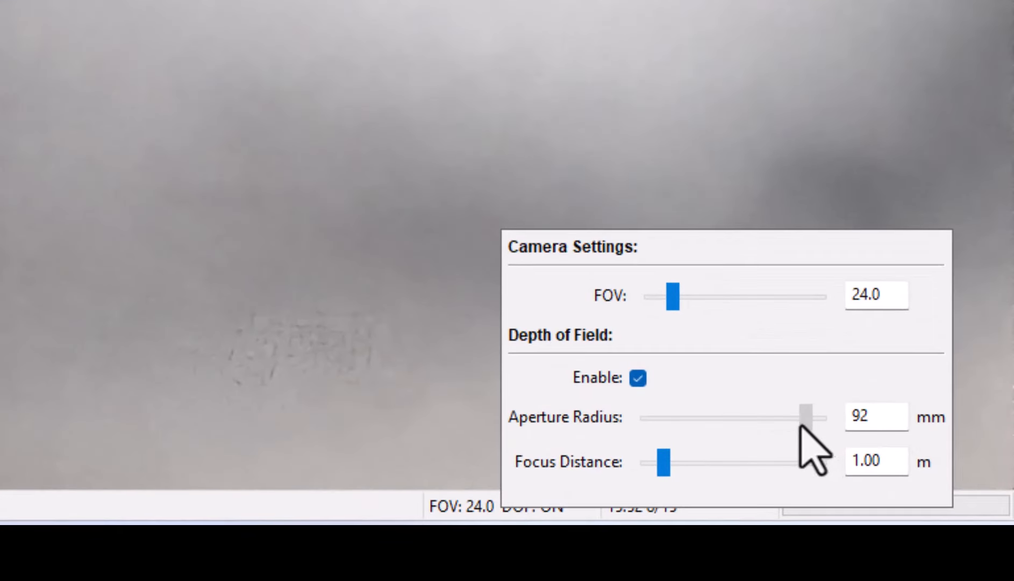
left_click_drag(807, 417, 736, 417)
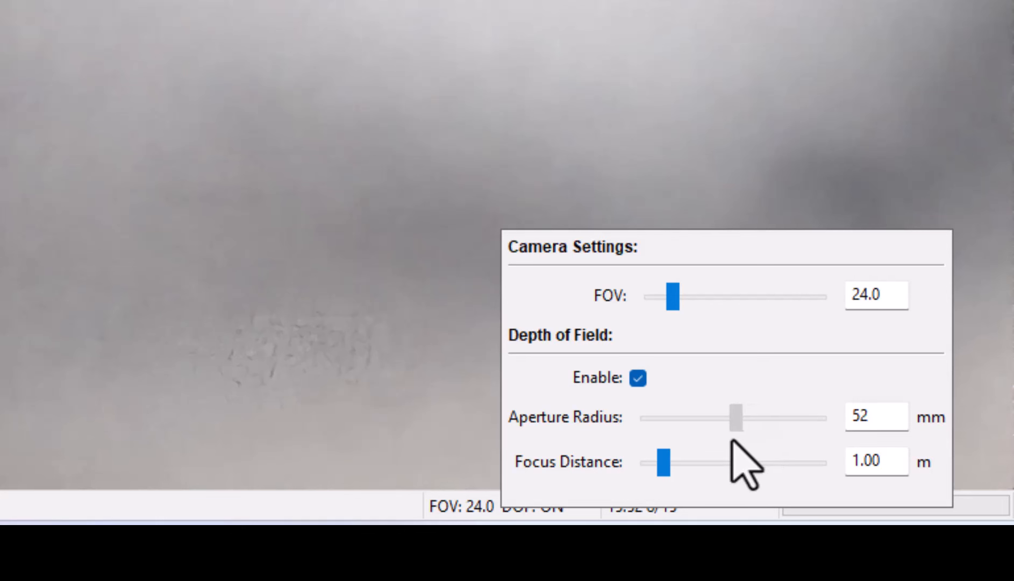
left_click_drag(736, 417, 719, 418)
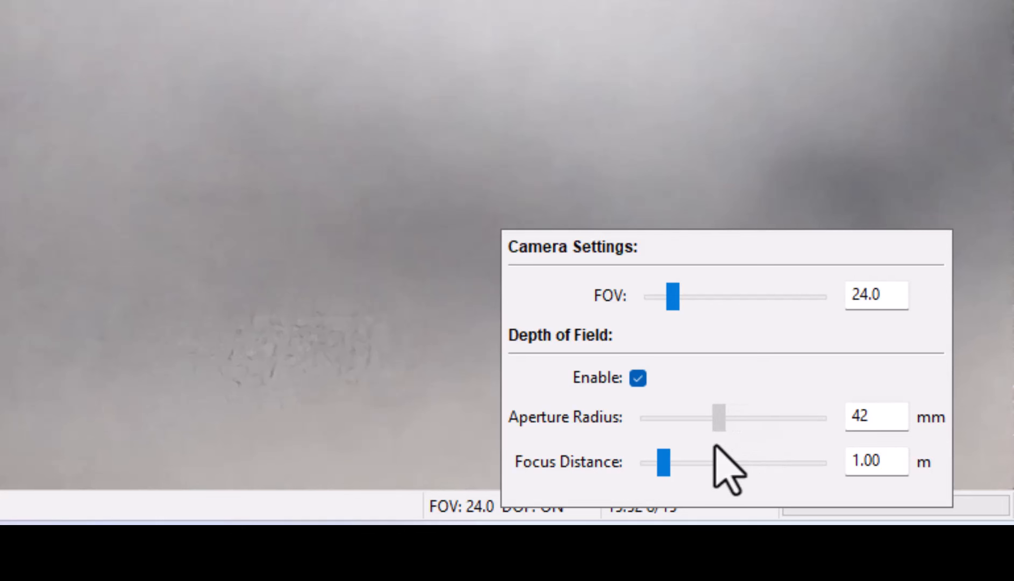
left_click_drag(719, 418, 715, 417)
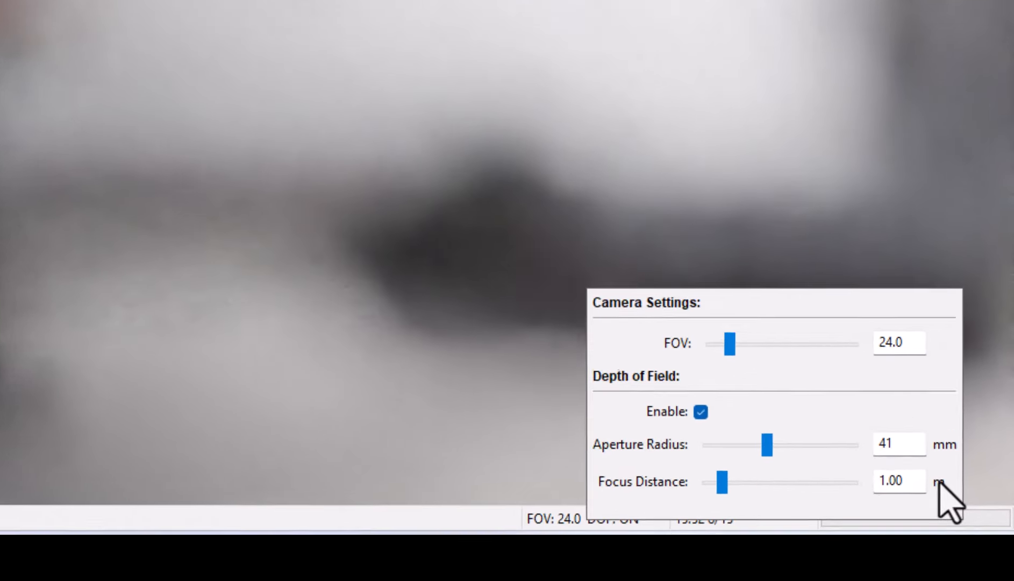
- Raise the focus distance from 1.00 m through 1.5, 2.35 and 3 m to about 3.7 m on the lamp
left_click_drag(720, 481, 703, 473)
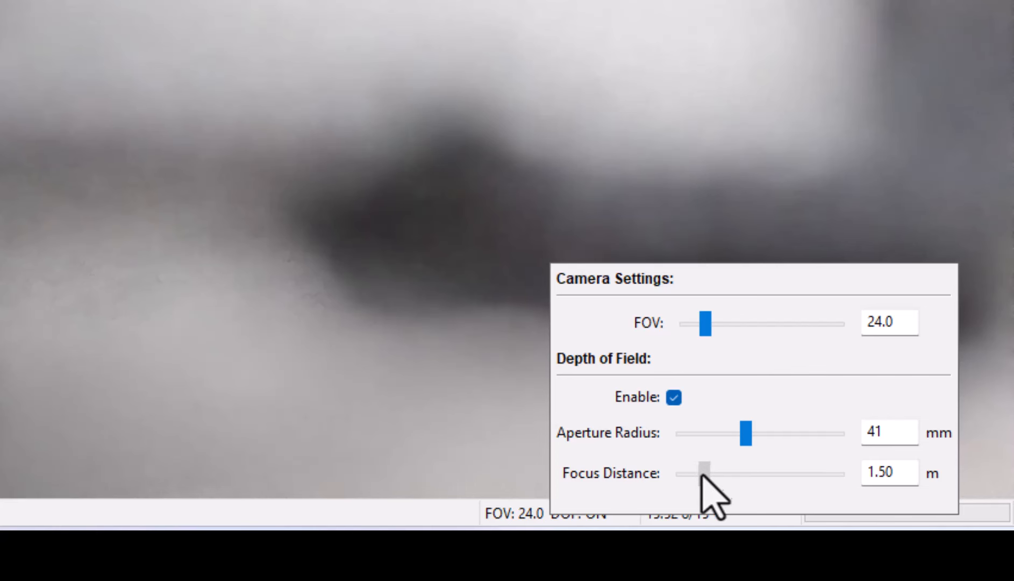
left_click_drag(705, 473, 715, 473)
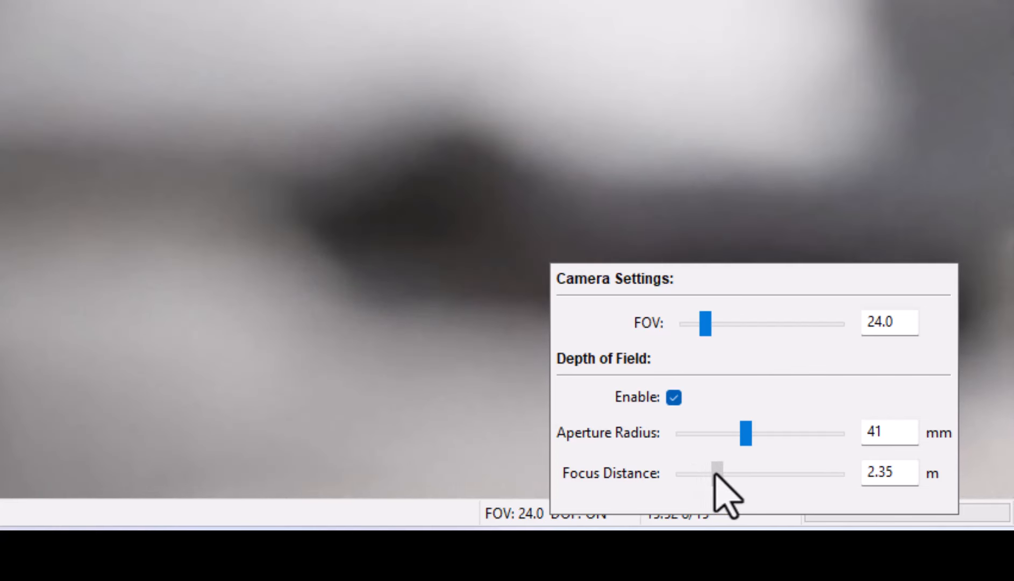
left_click_drag(712, 473, 729, 473)
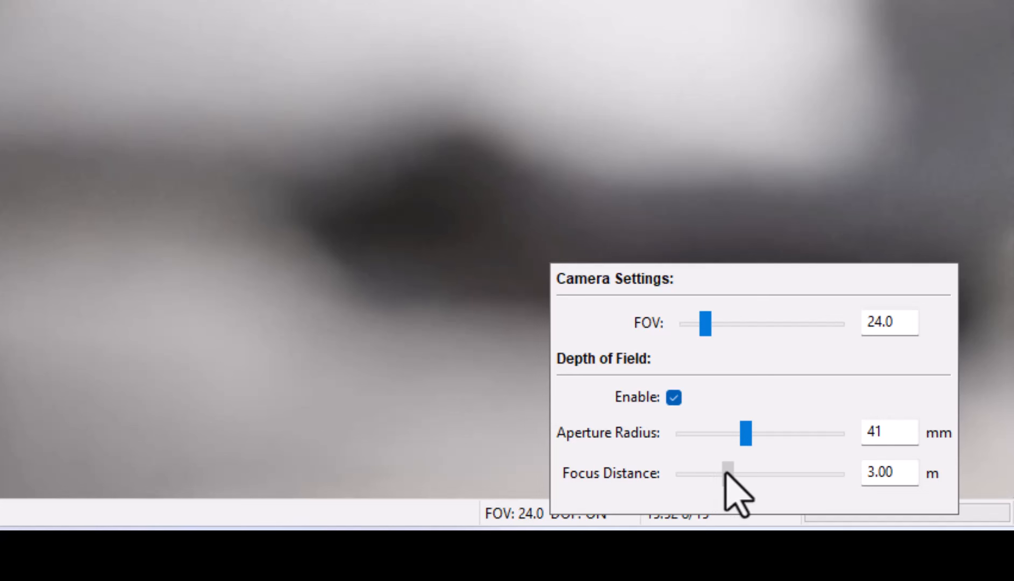
left_click_drag(728, 473, 738, 473)
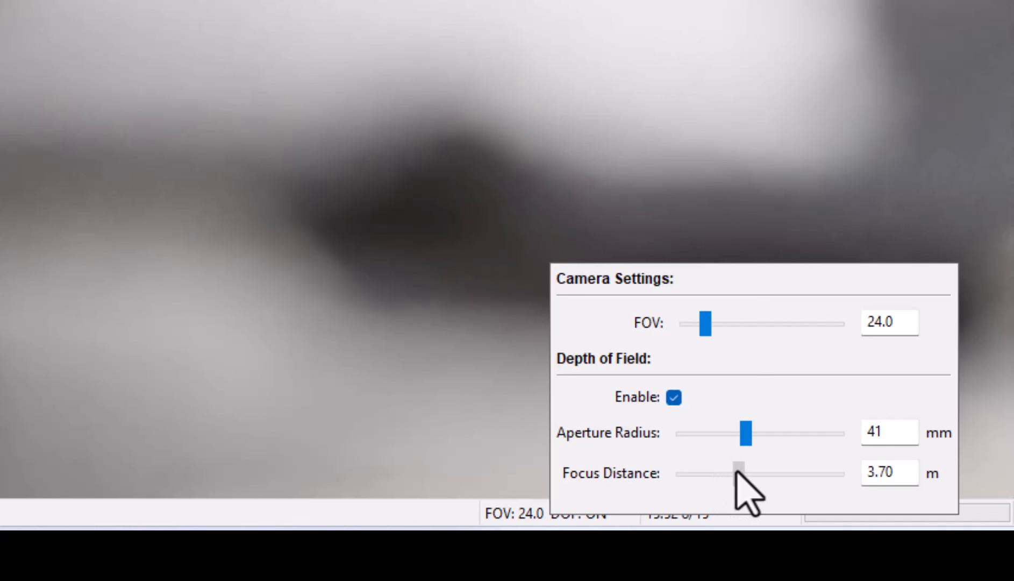
left_click_drag(738, 473, 748, 473)
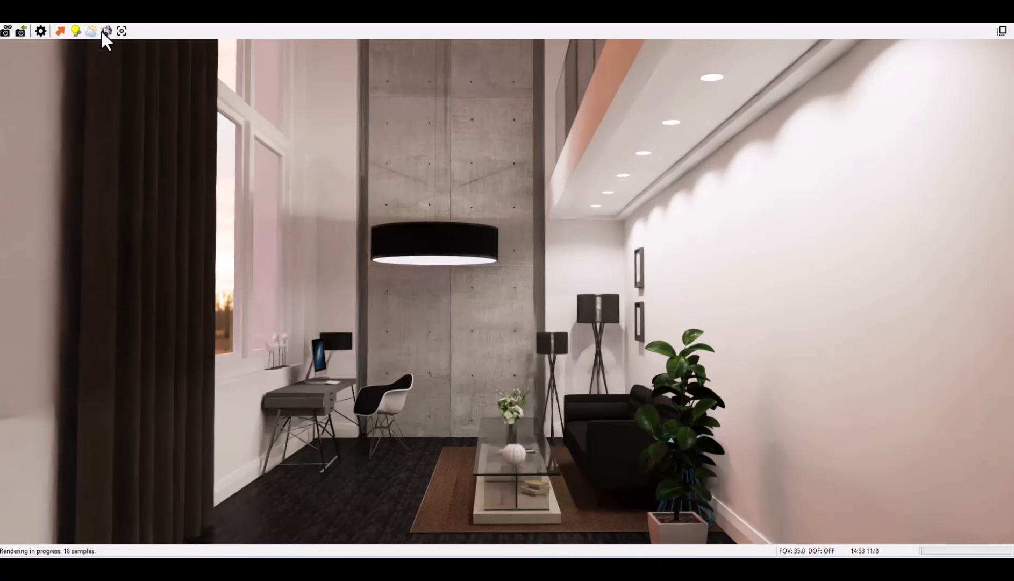
- In Image Settings choose Panorama output and change its width from 5000 to 600
left_click(107, 30)
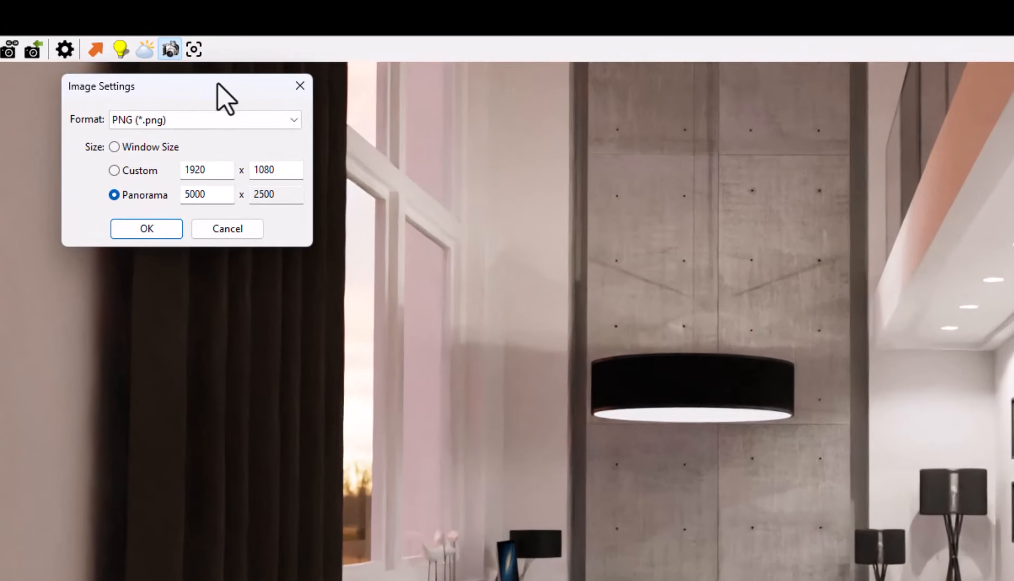
left_click_drag(101, 86, 507, 108)
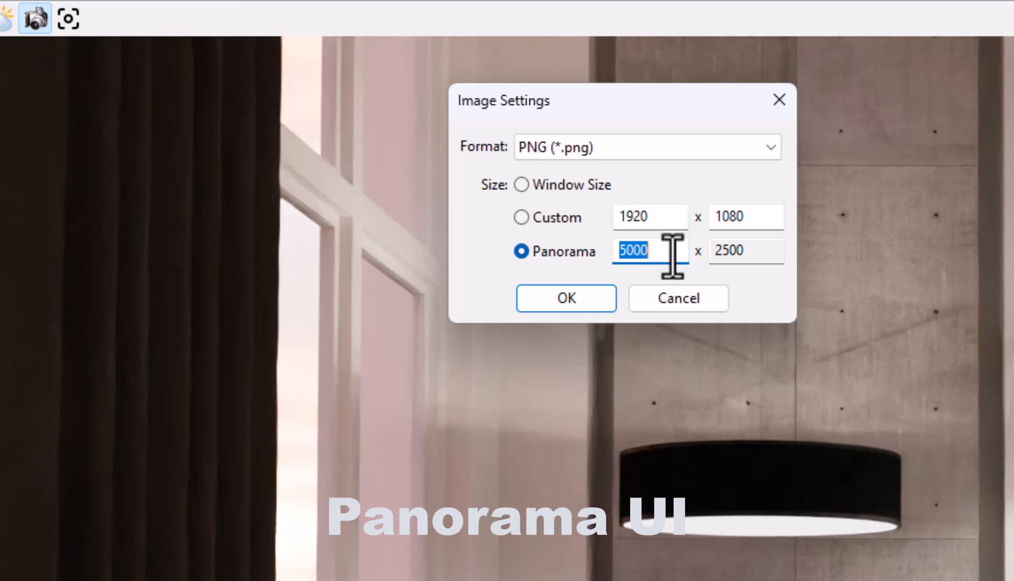
type("600")
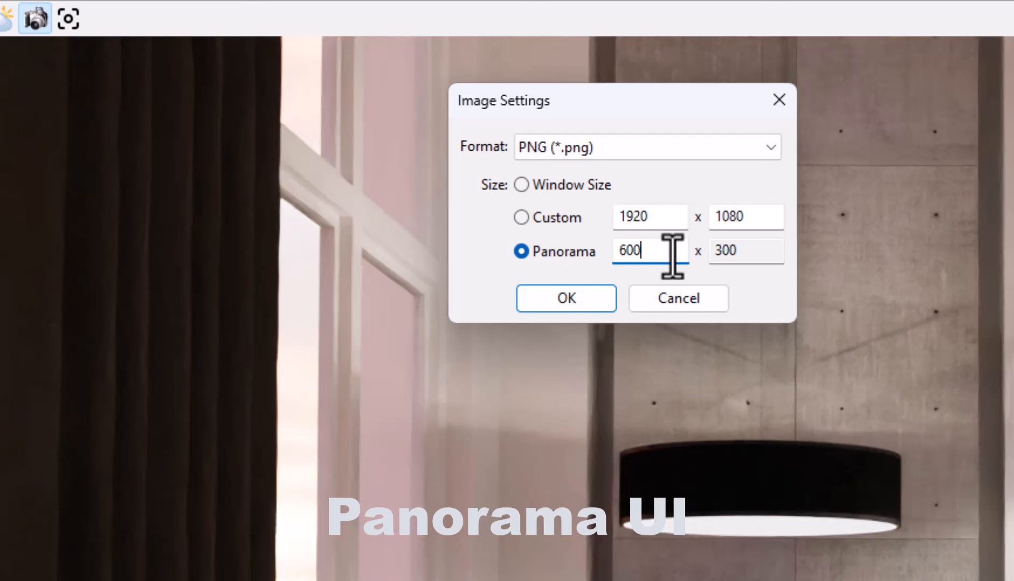